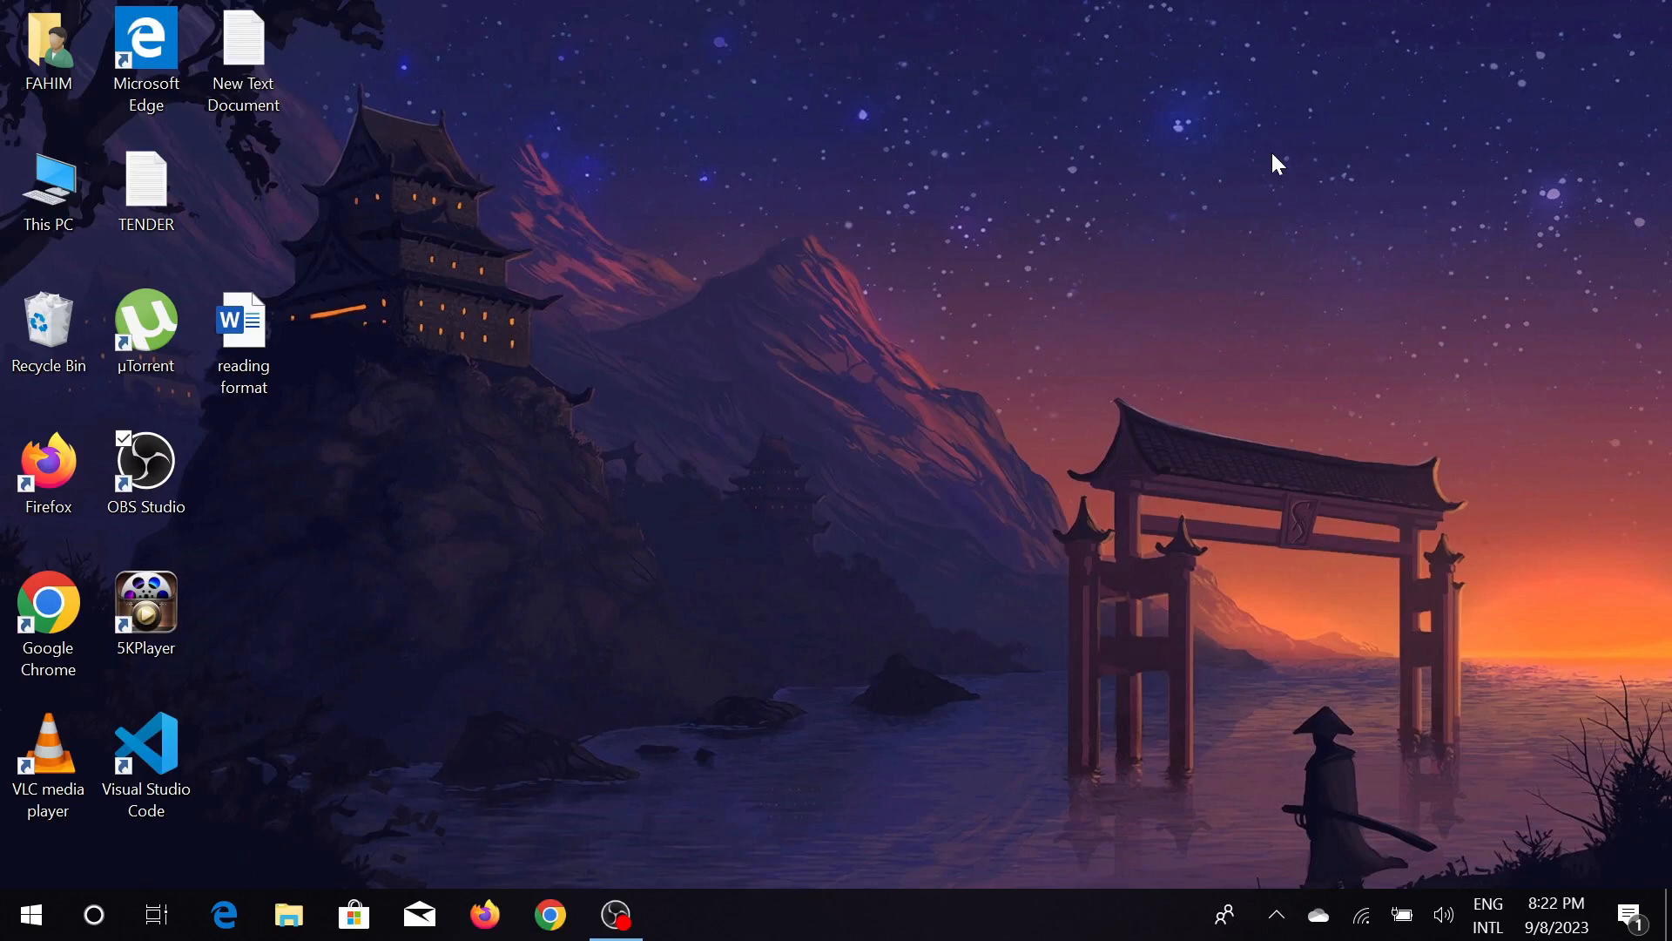
mouse_move(1427, 178)
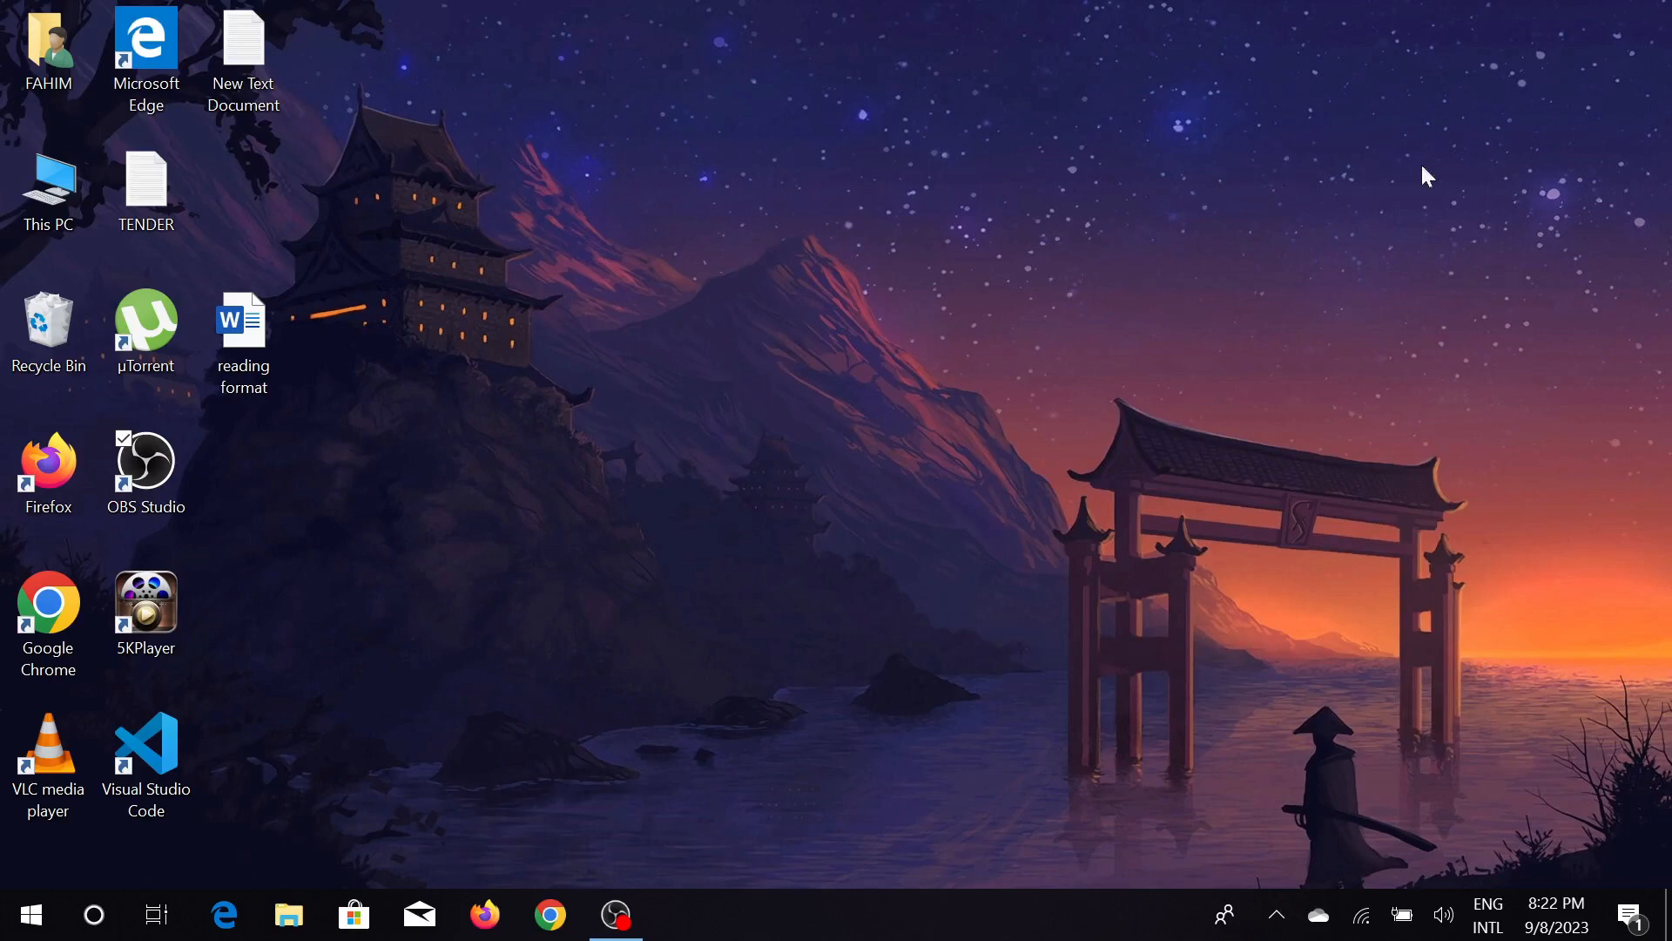
mouse_move(1181, 232)
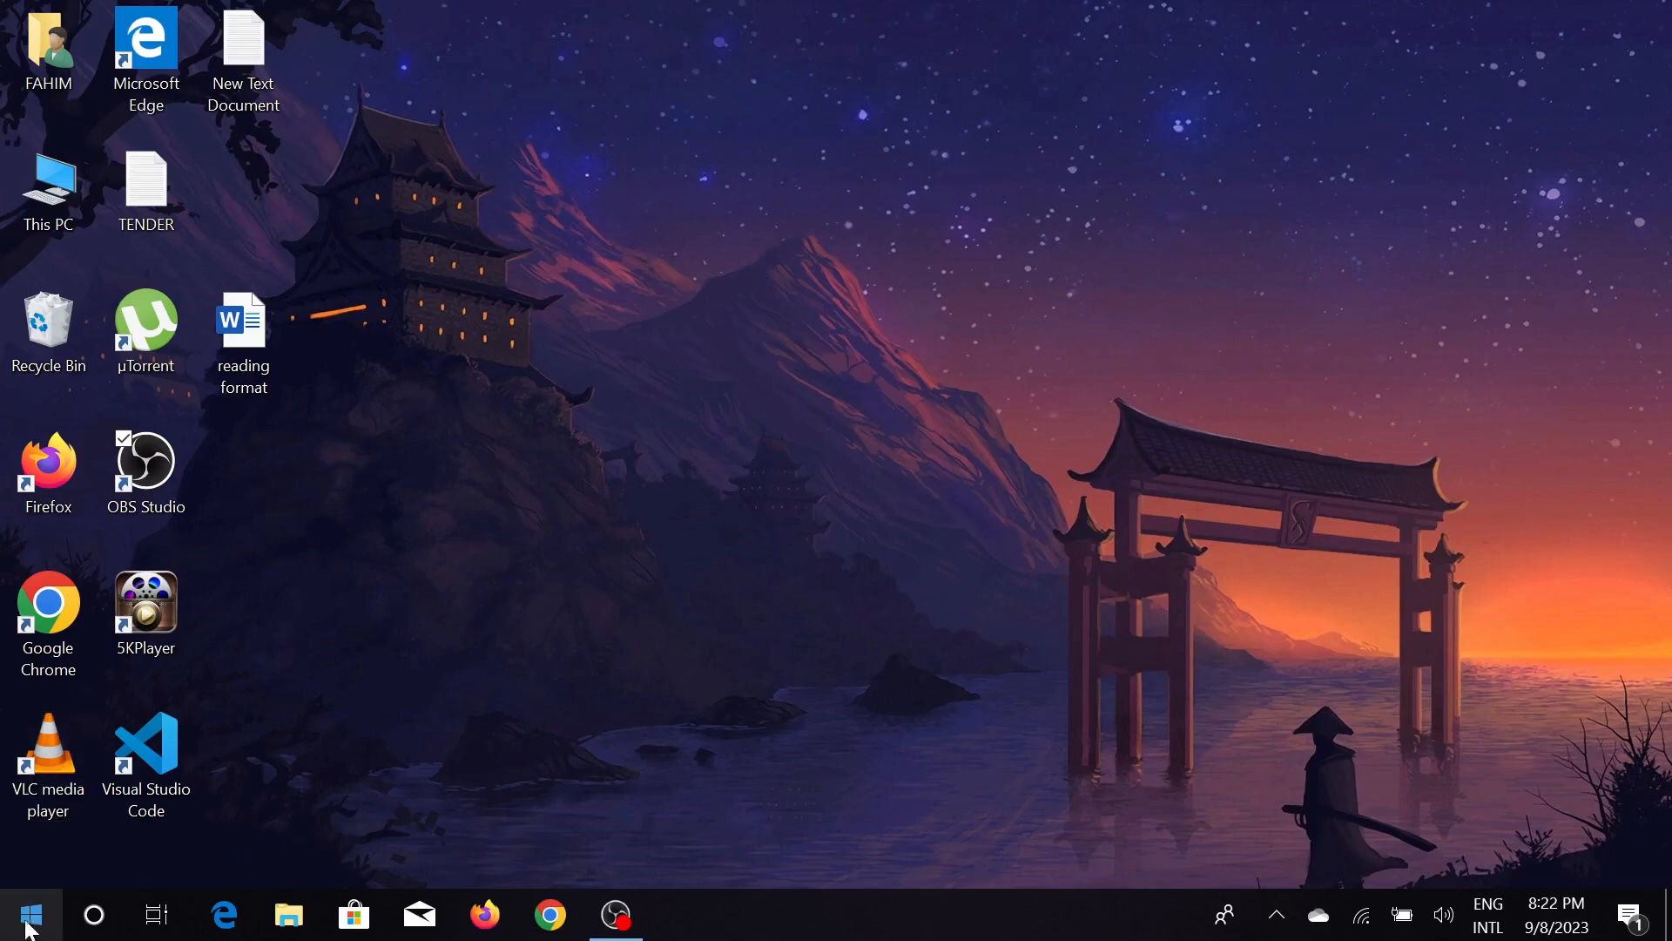
- Launch Windows Settings from the Start button's quick-link menu
right_click(30, 914)
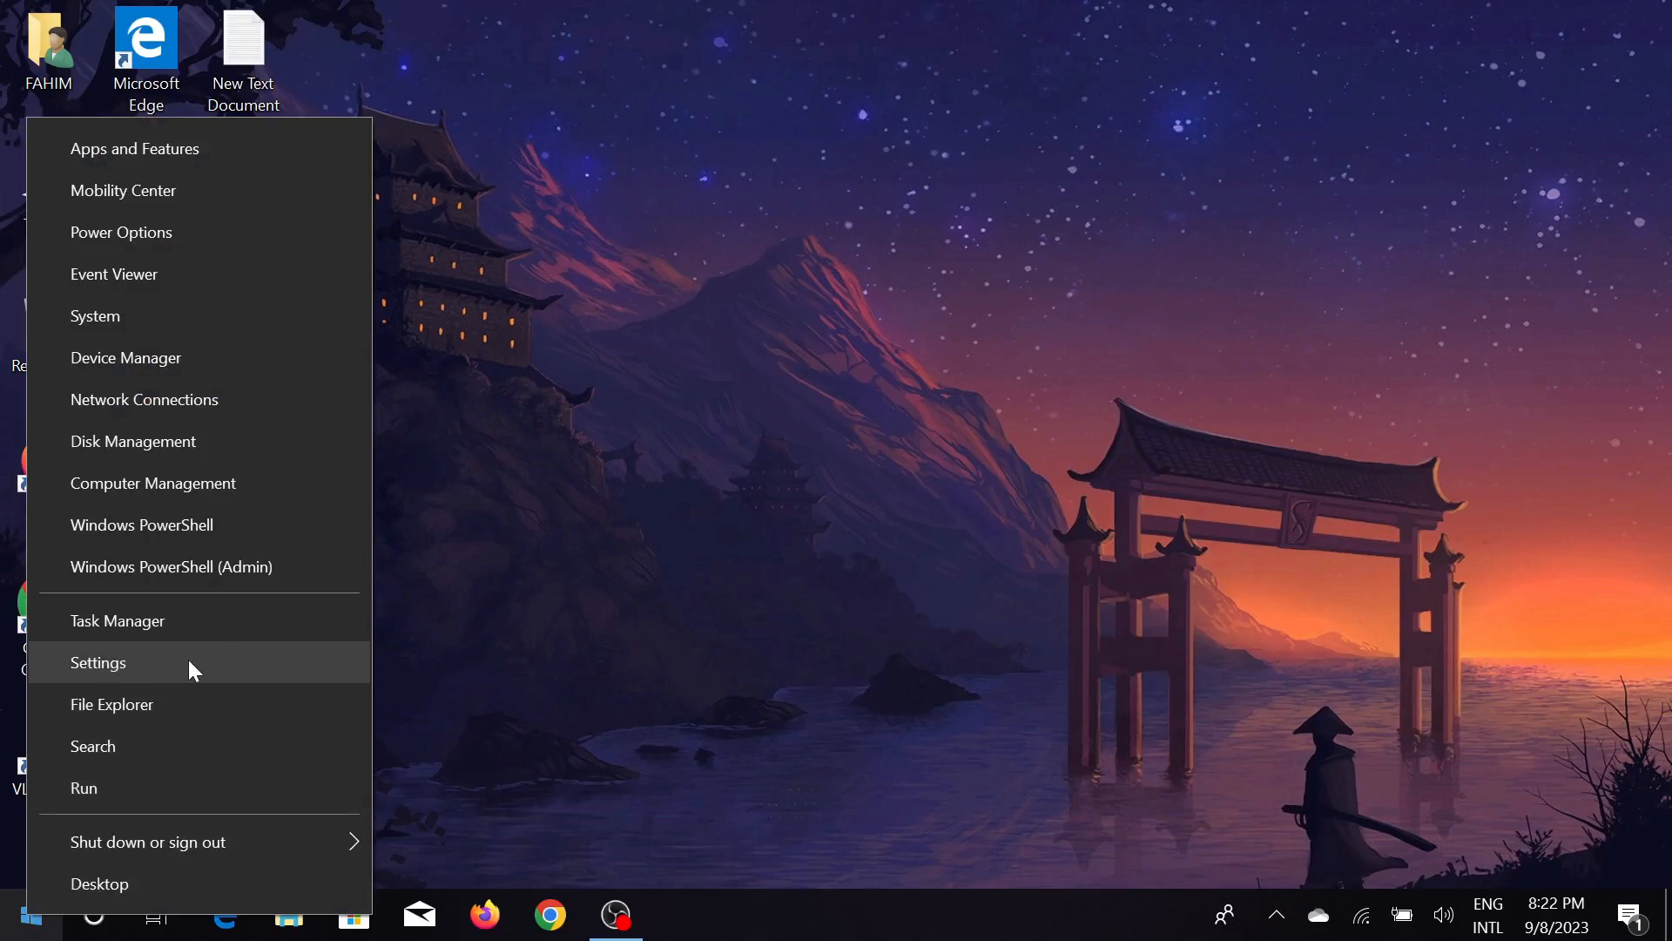
click(97, 662)
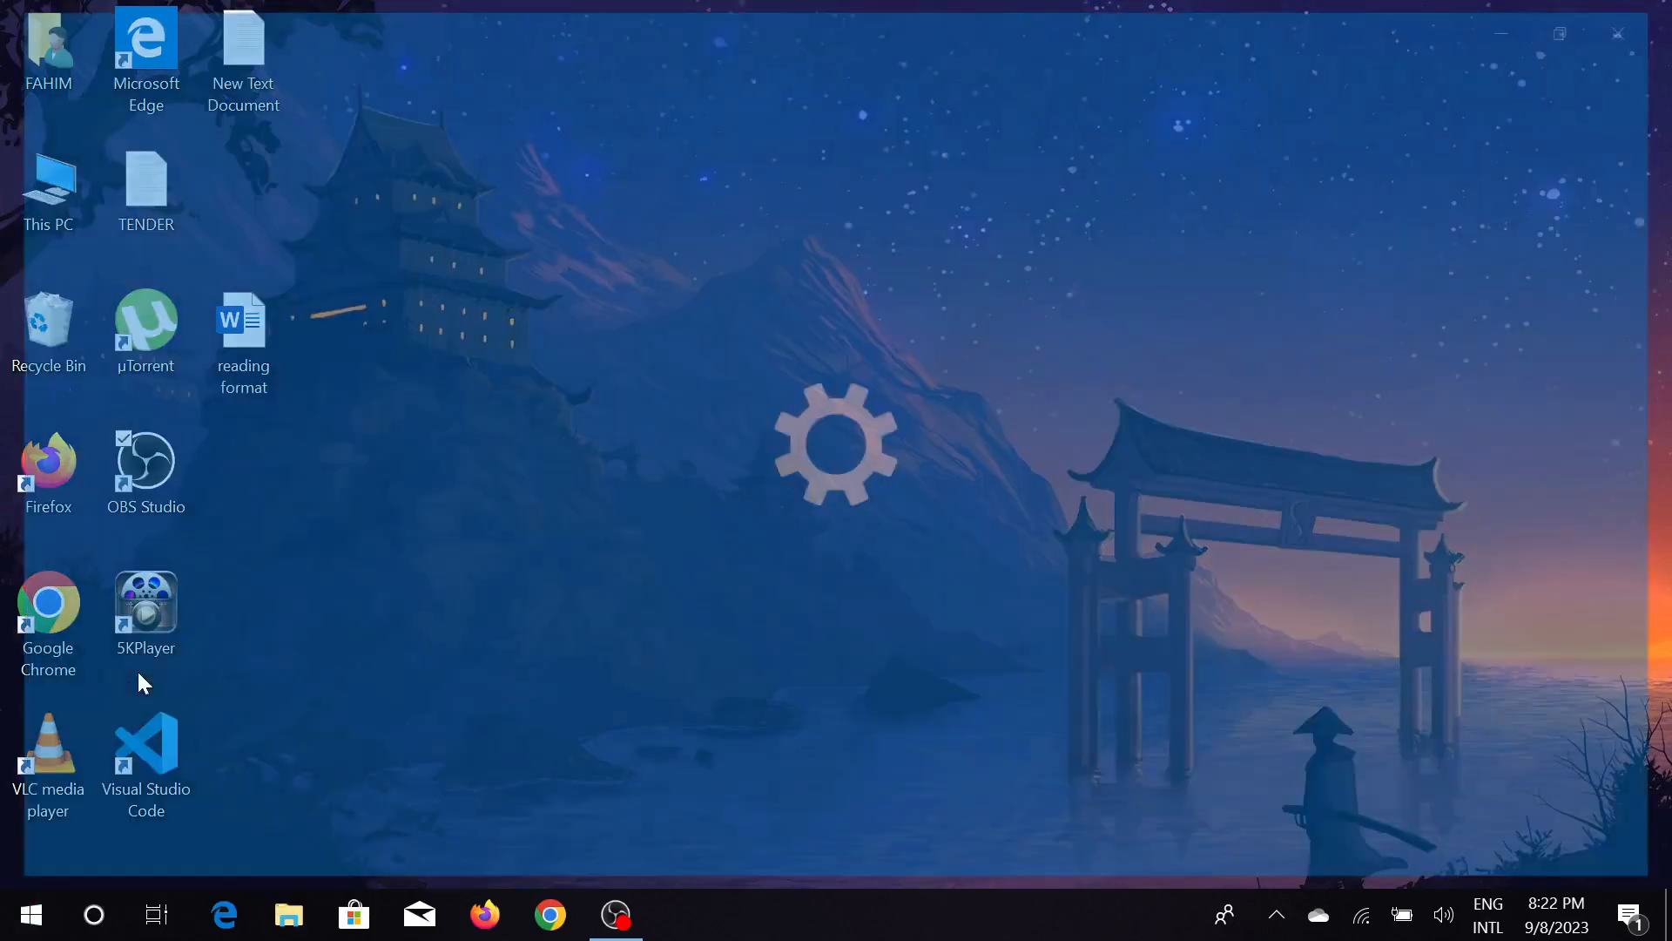
click(681, 915)
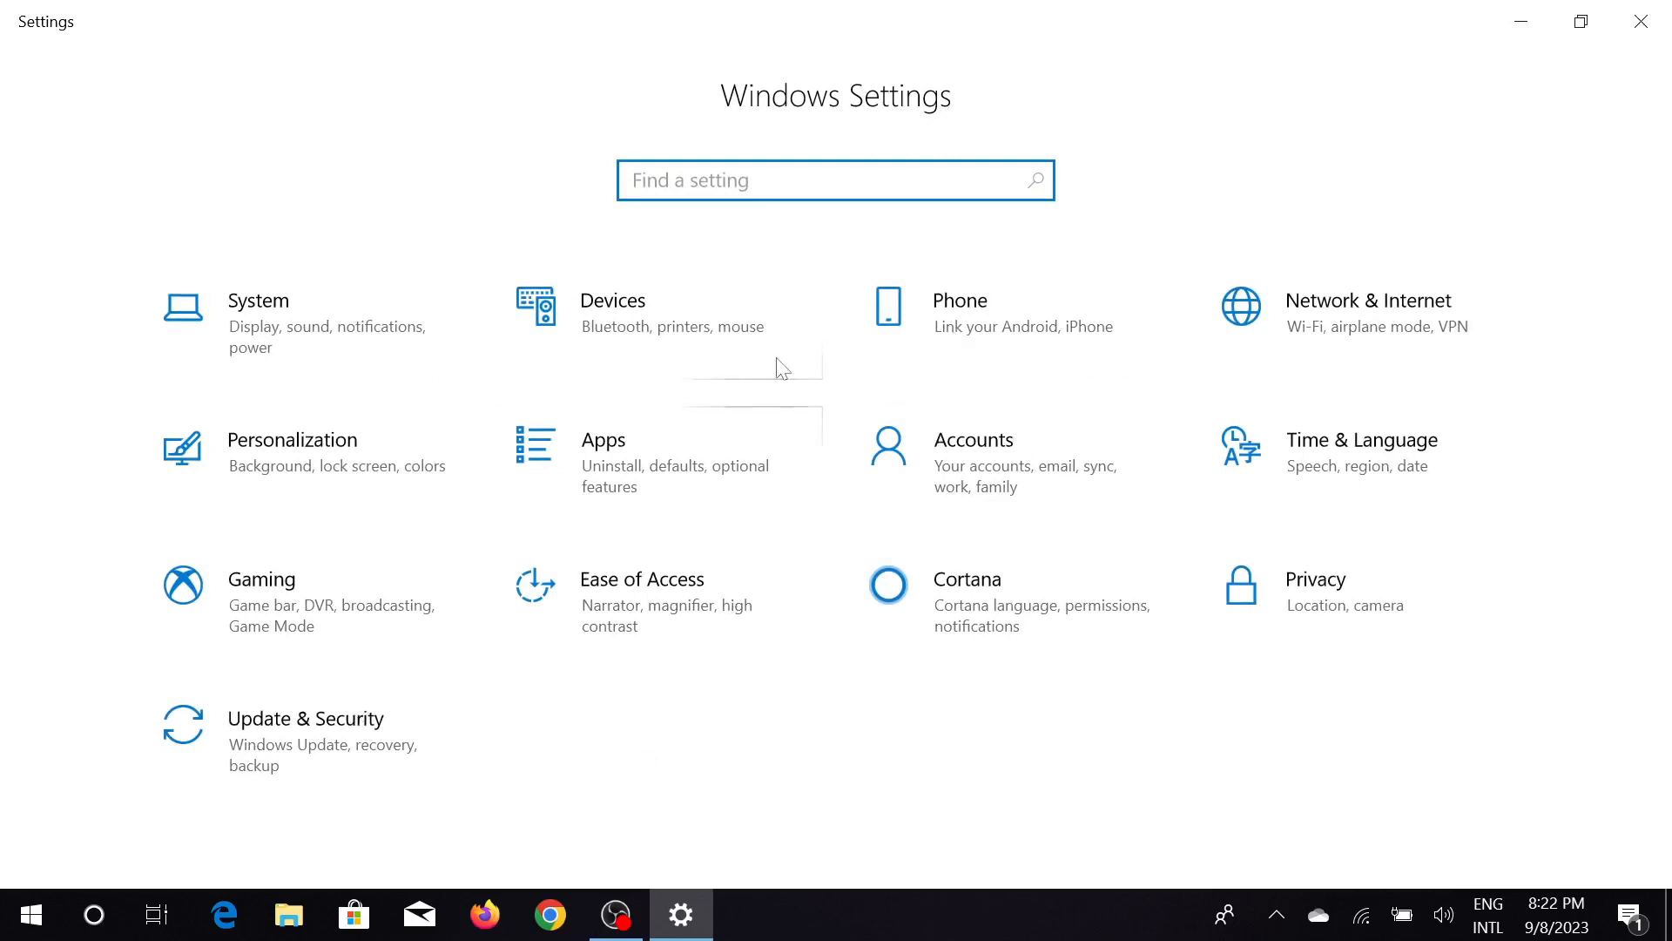
mouse_move(277, 747)
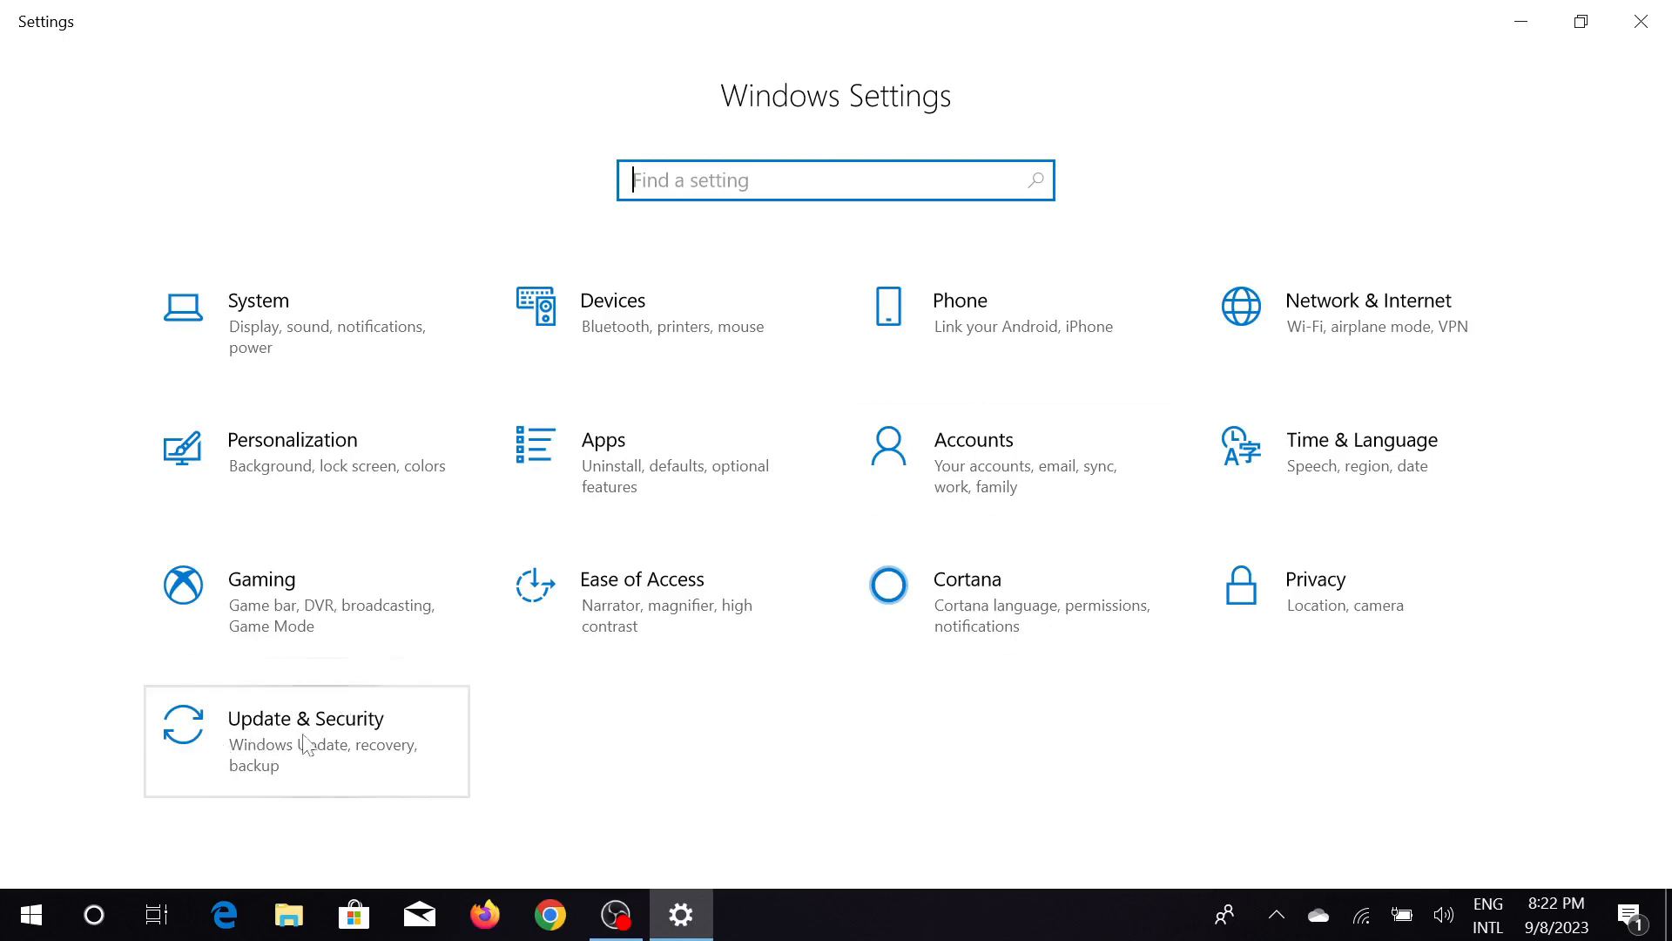
- Go to the Recovery page under Update & Security
click(307, 730)
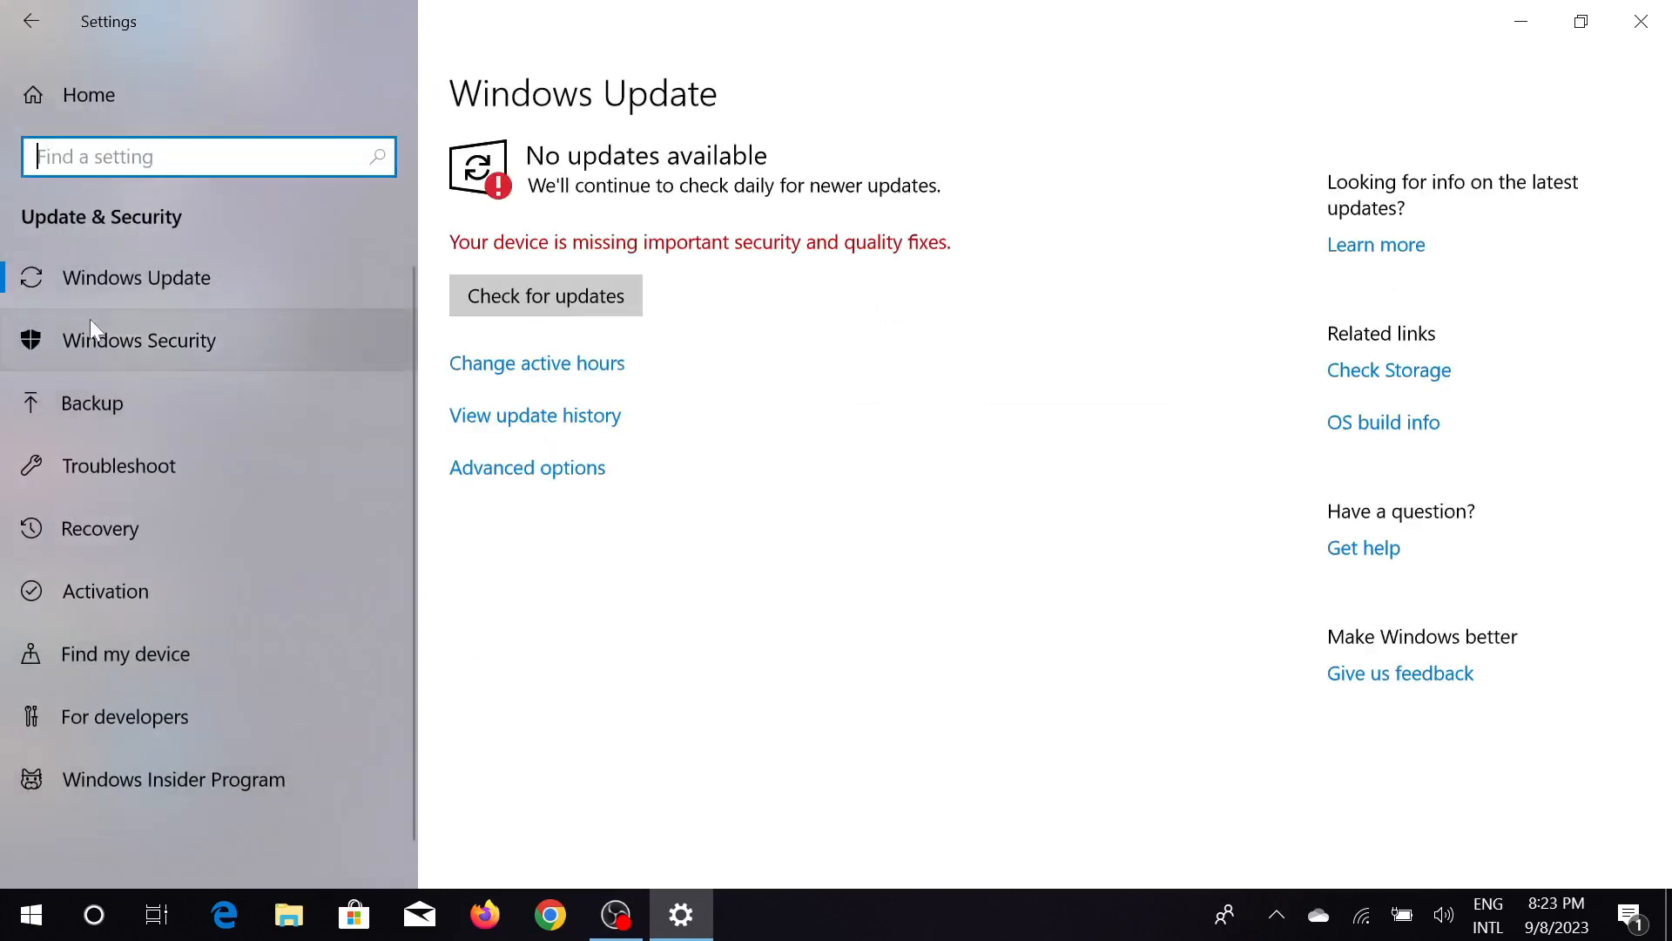
mouse_move(120, 590)
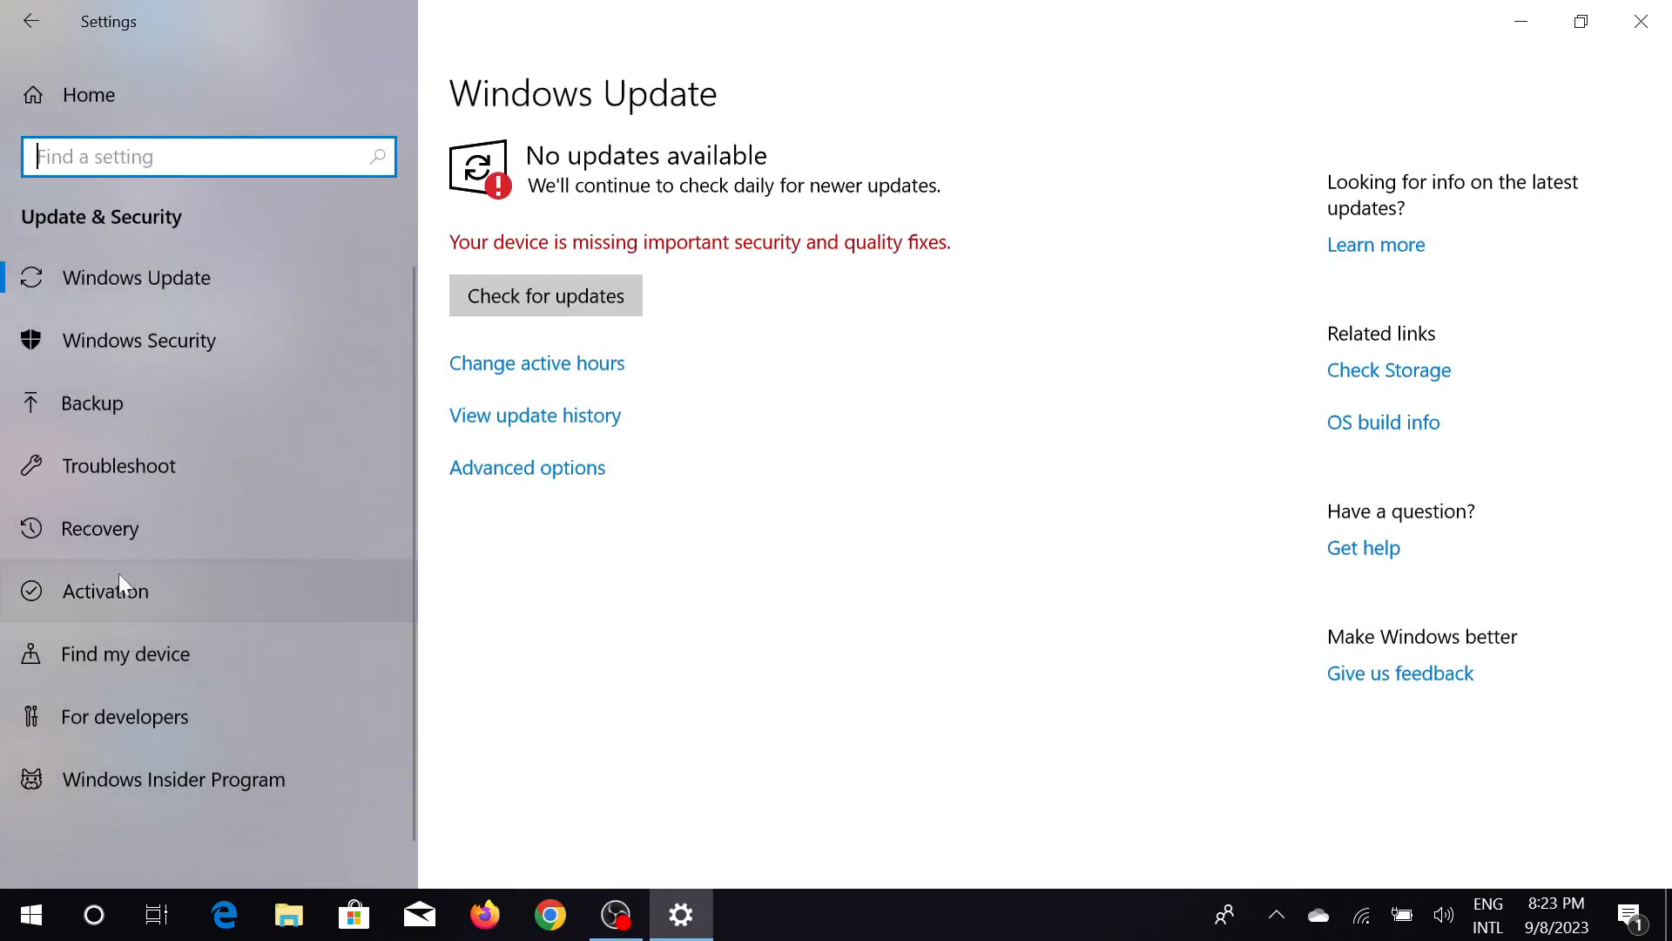
mouse_move(112, 544)
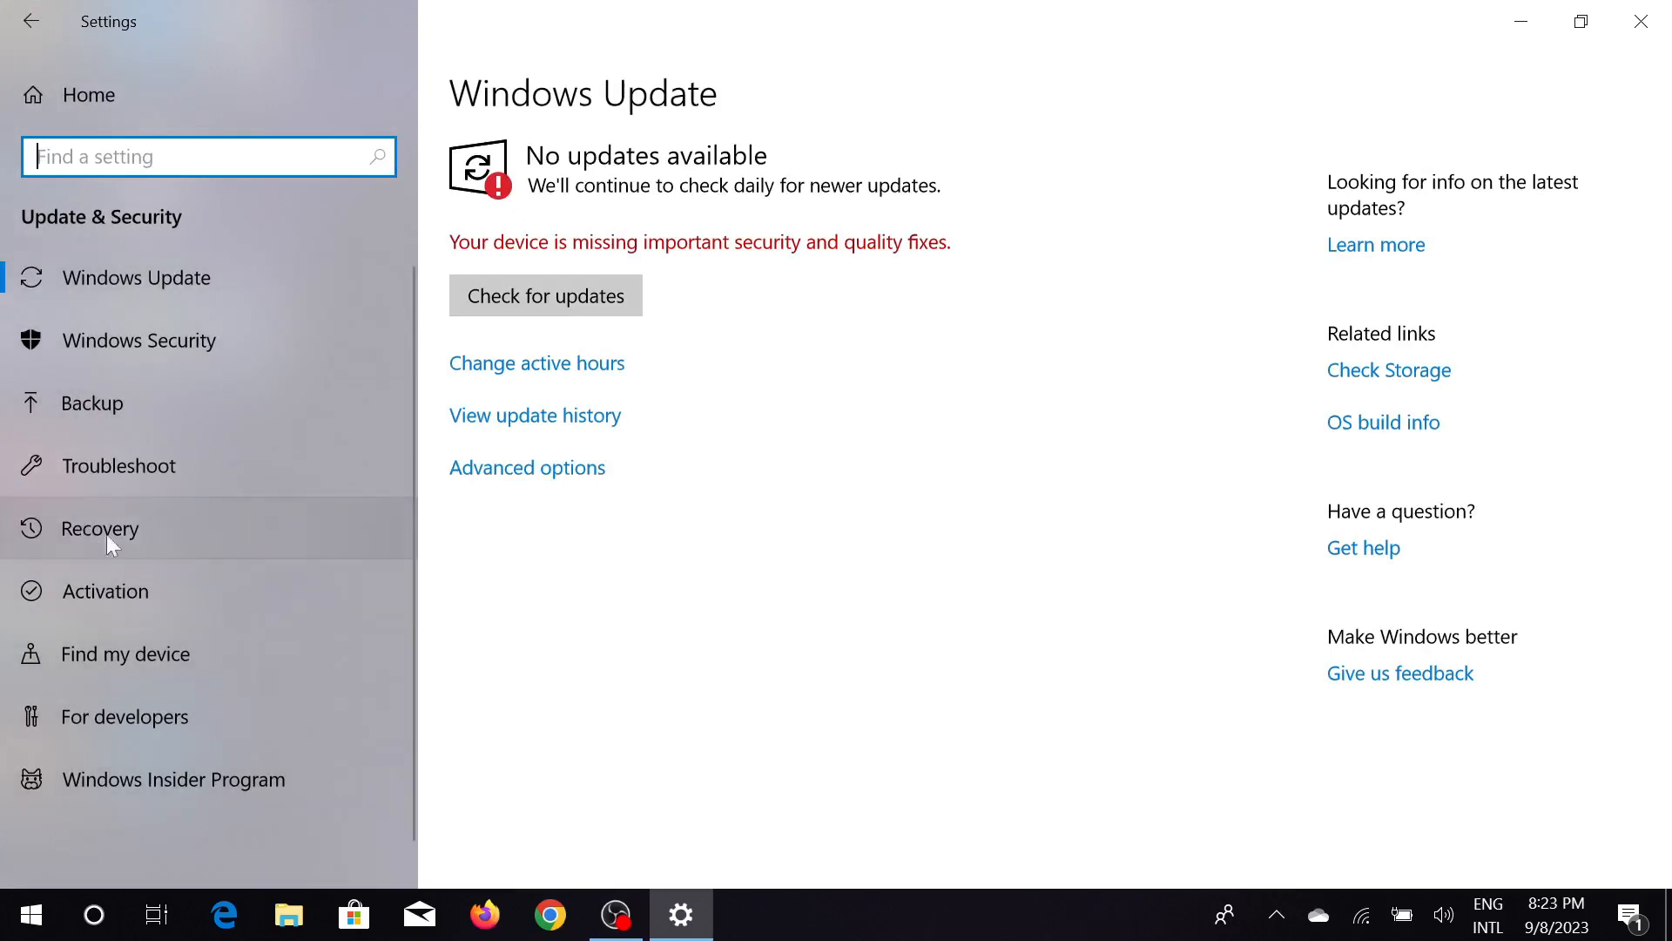
click(108, 527)
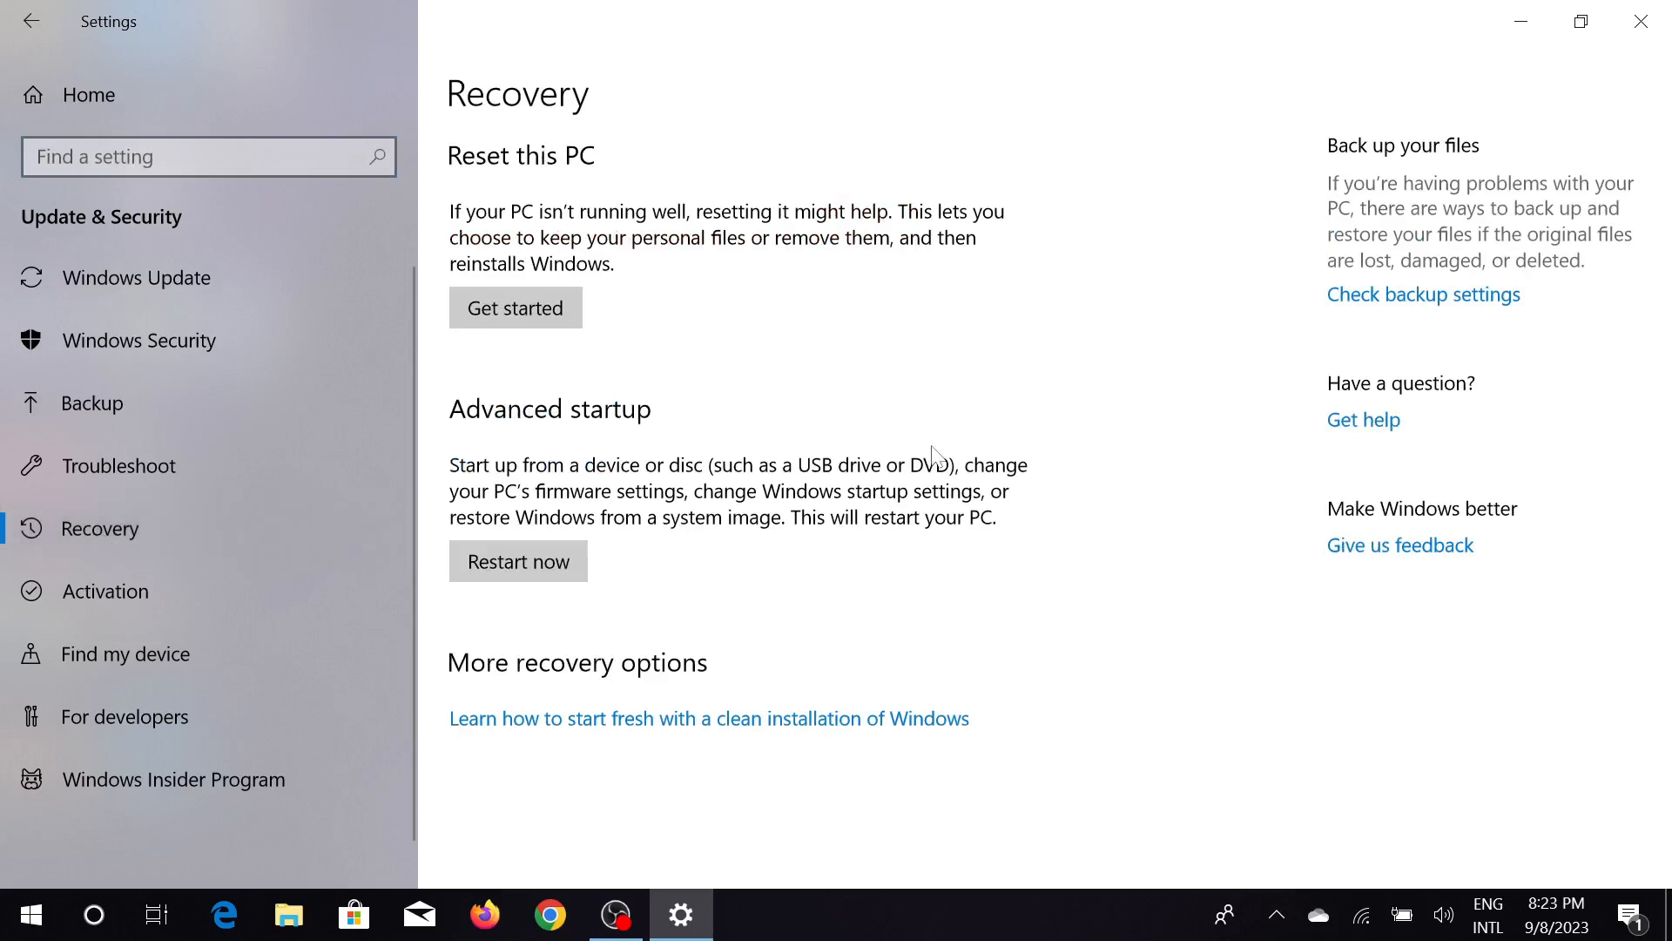
mouse_move(482, 172)
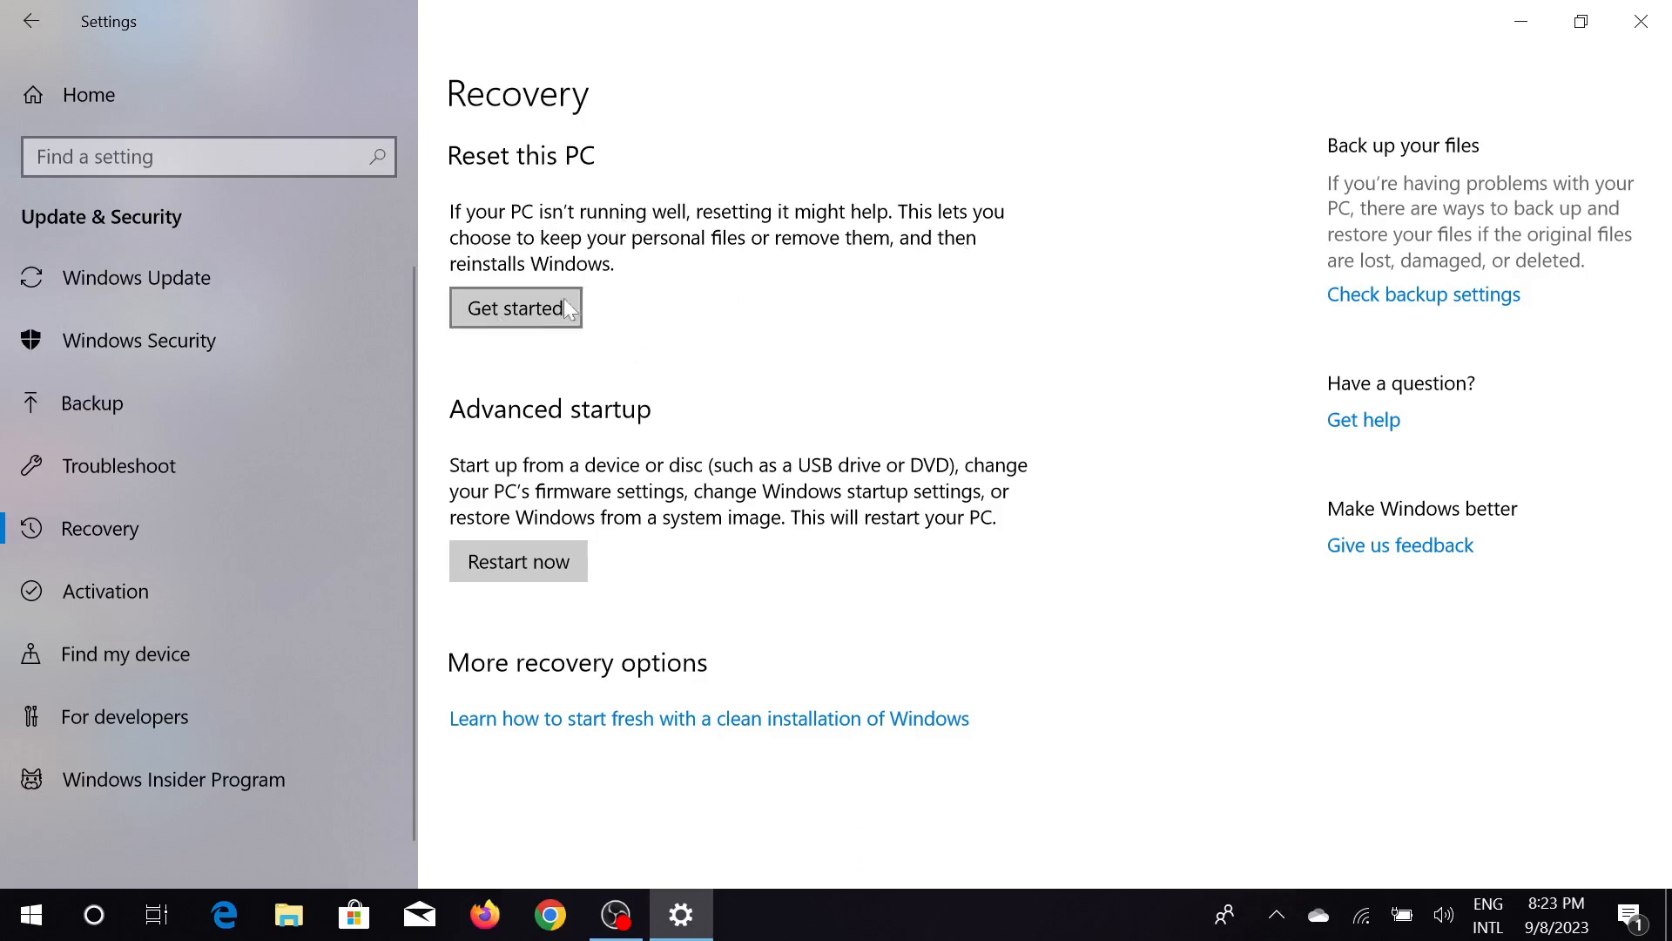
mouse_move(533, 310)
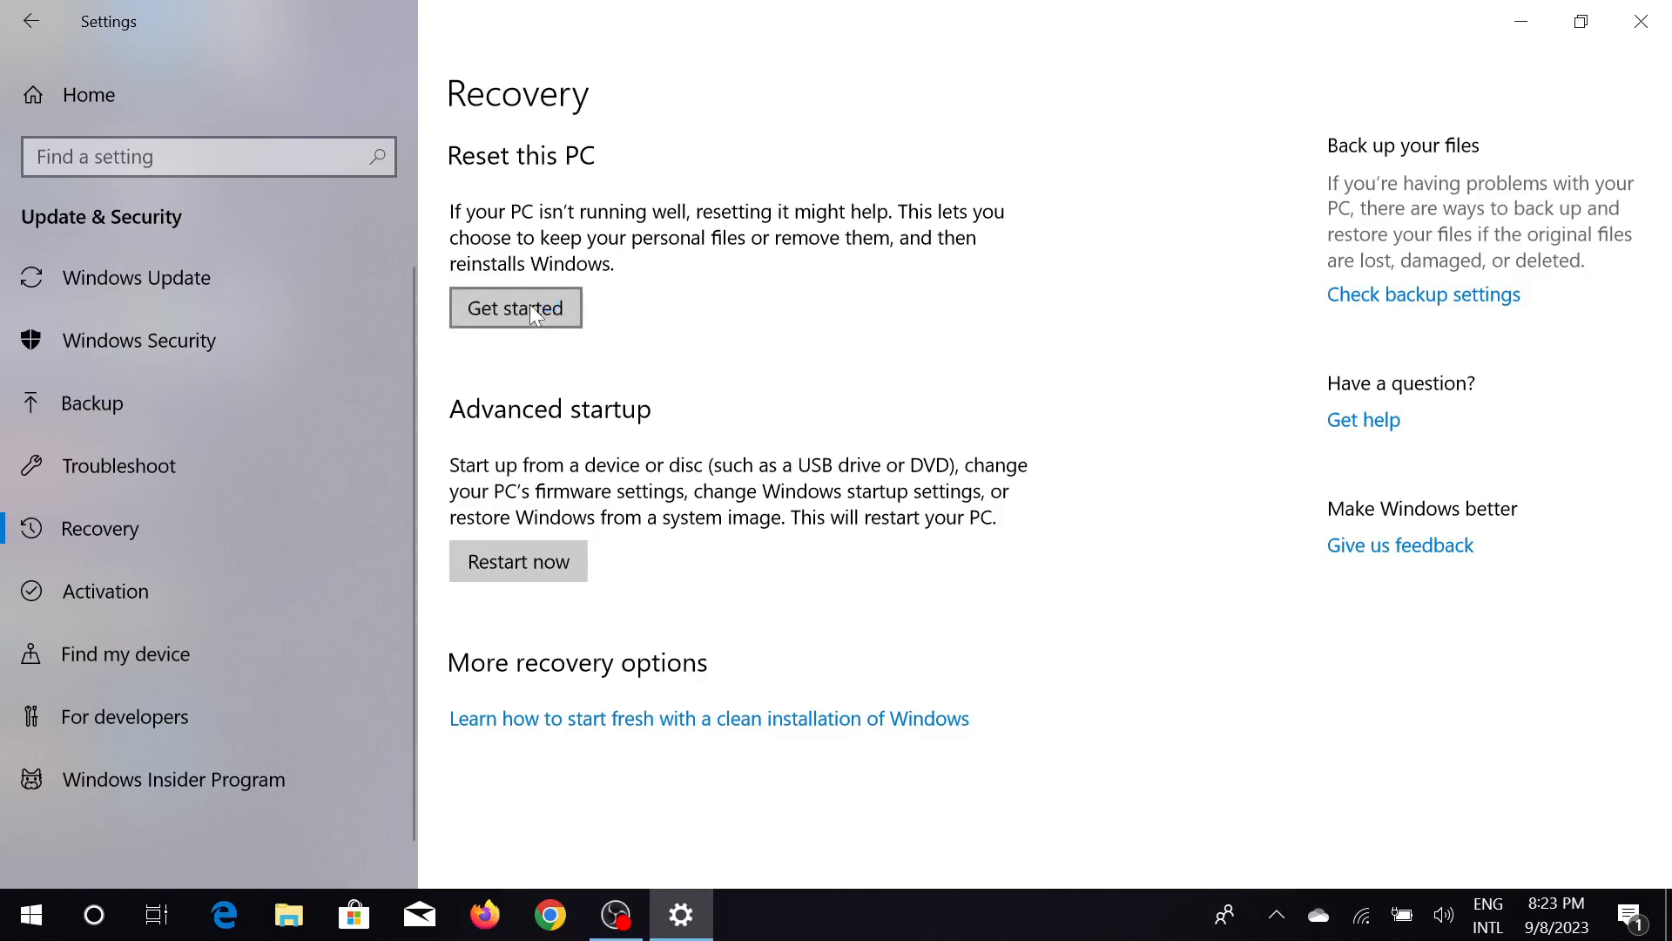
- Begin Reset this PC with Get started, reaching the Choose an option dialog
click(516, 308)
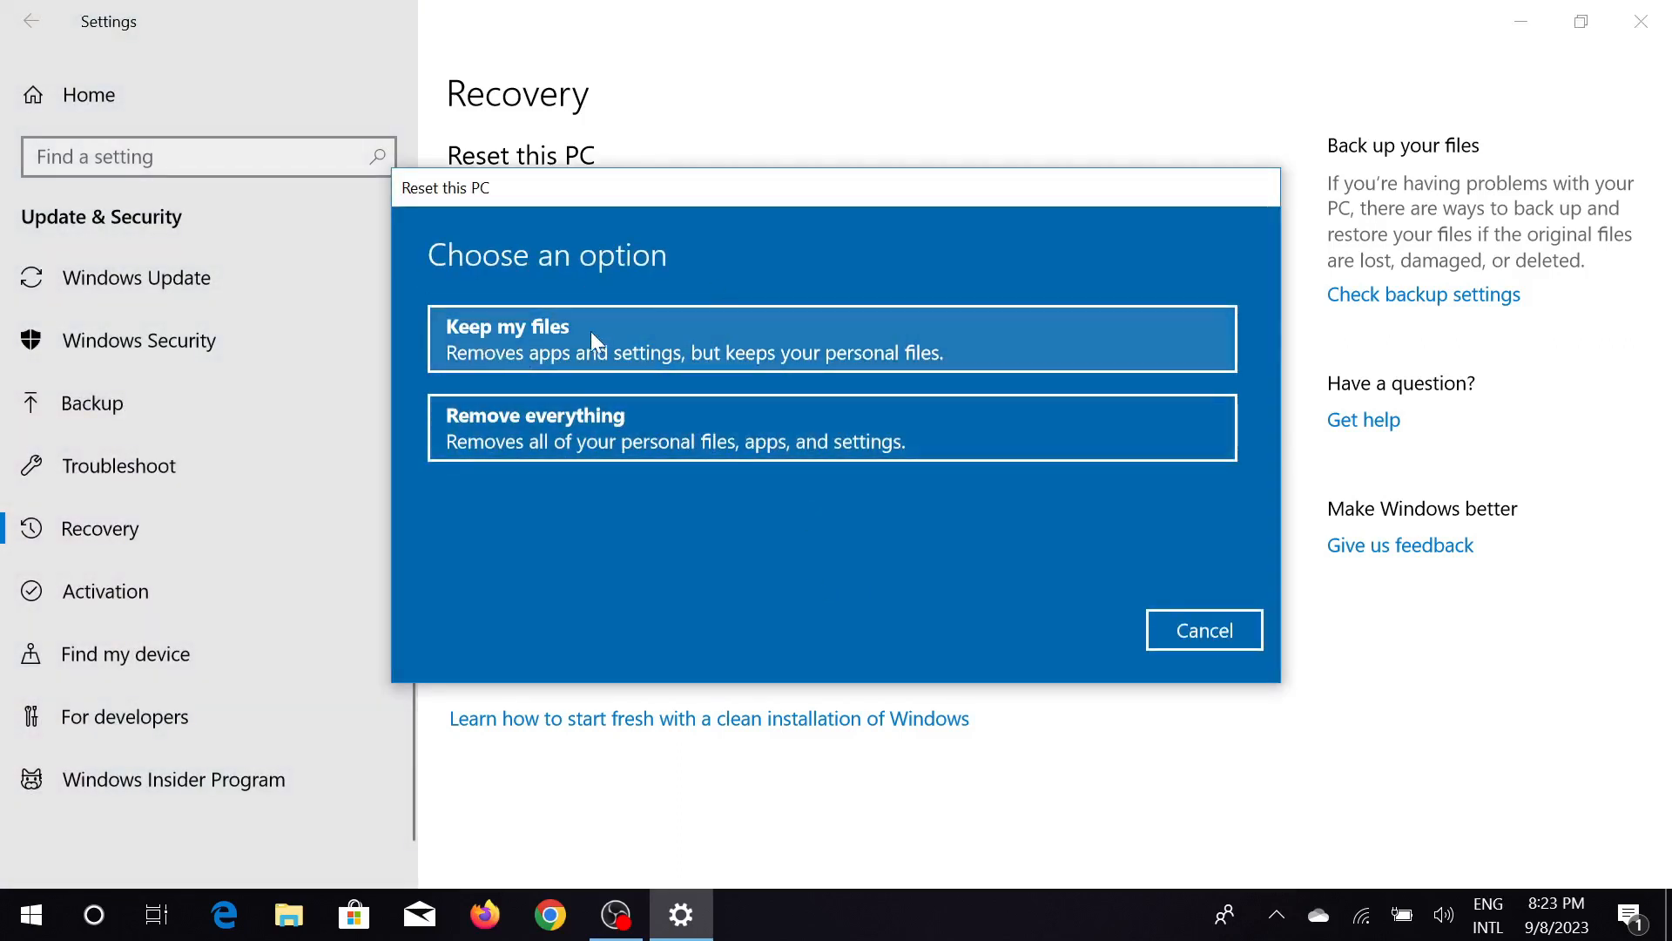
mouse_move(618, 427)
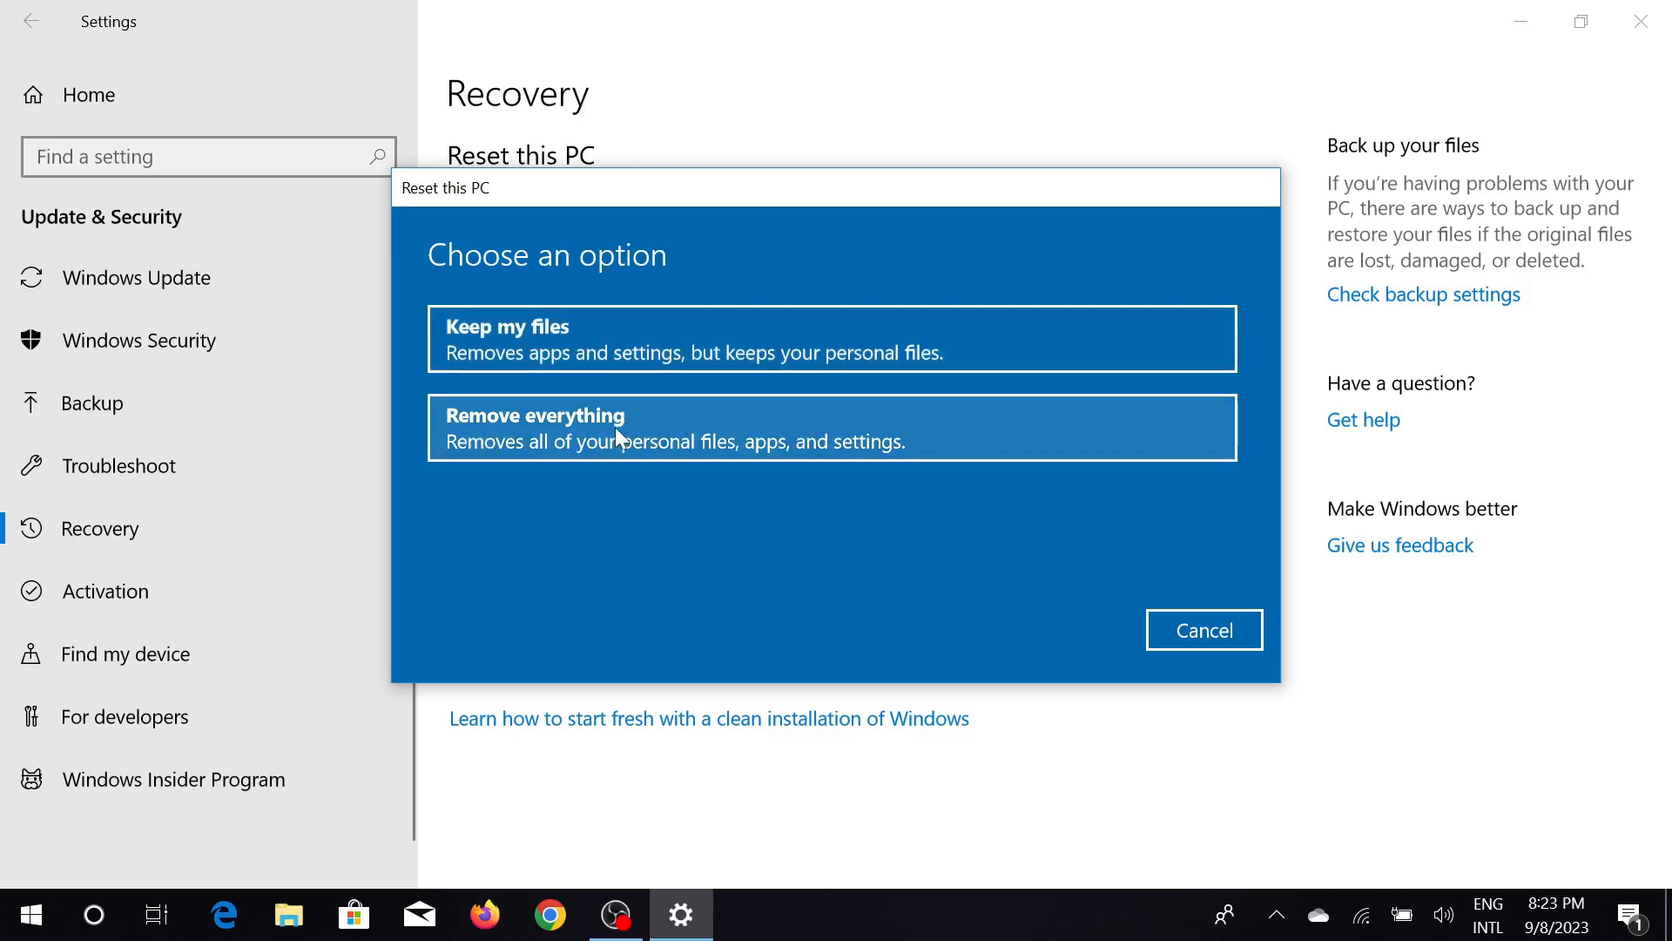
mouse_move(657, 367)
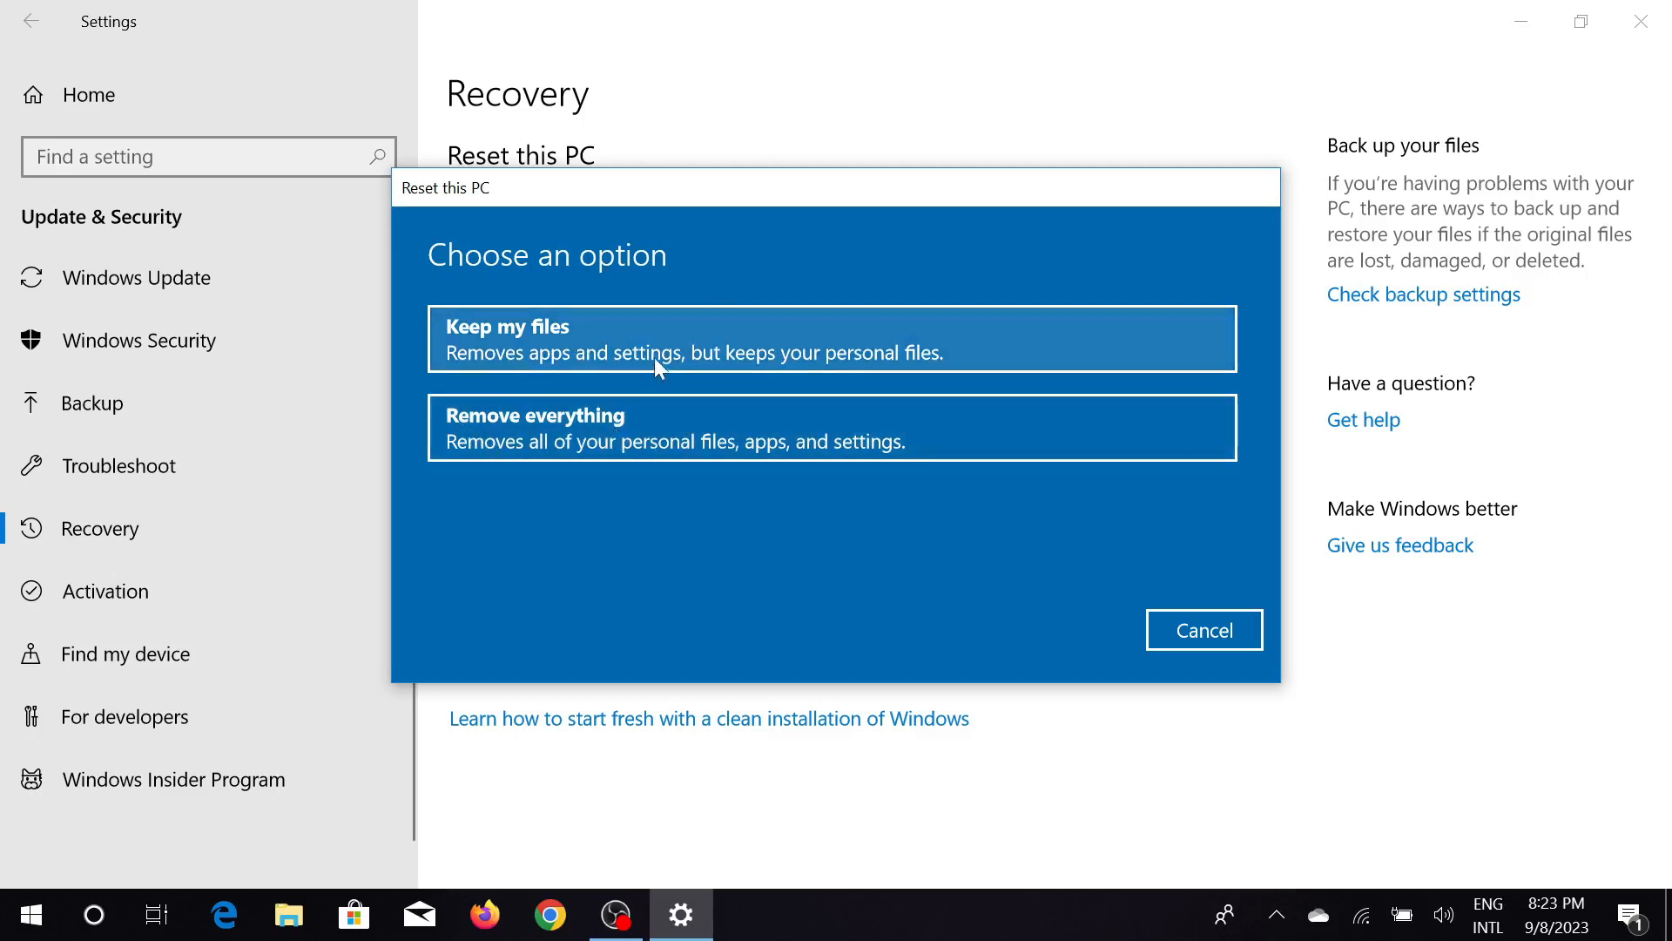
mouse_move(743, 343)
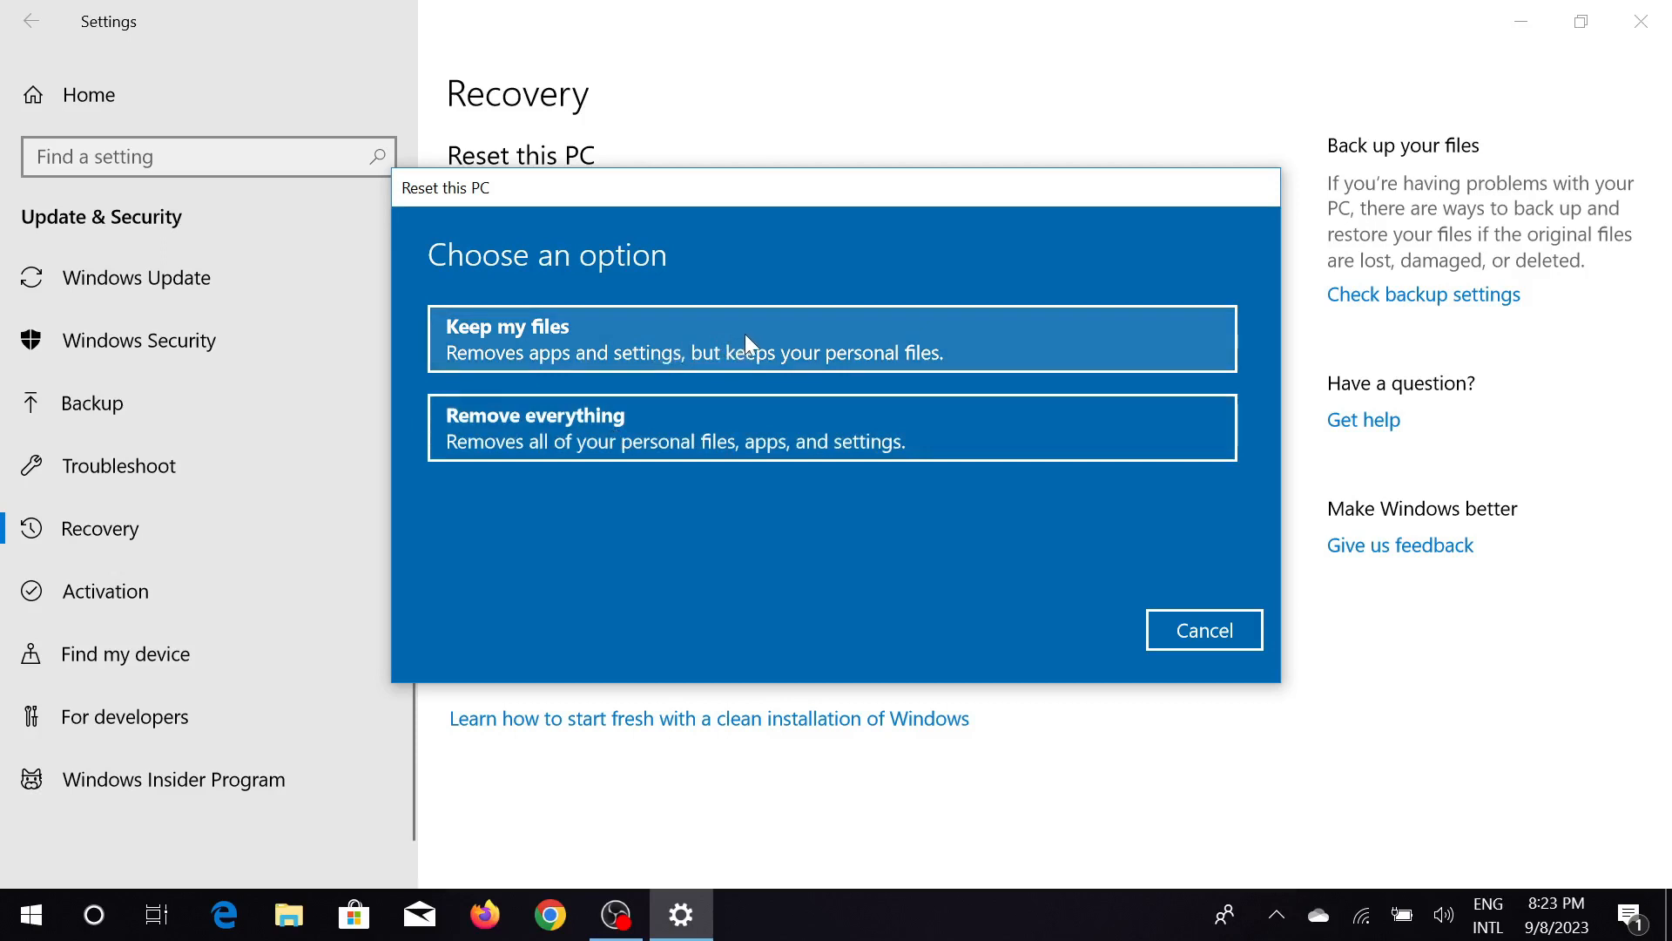
mouse_move(935, 373)
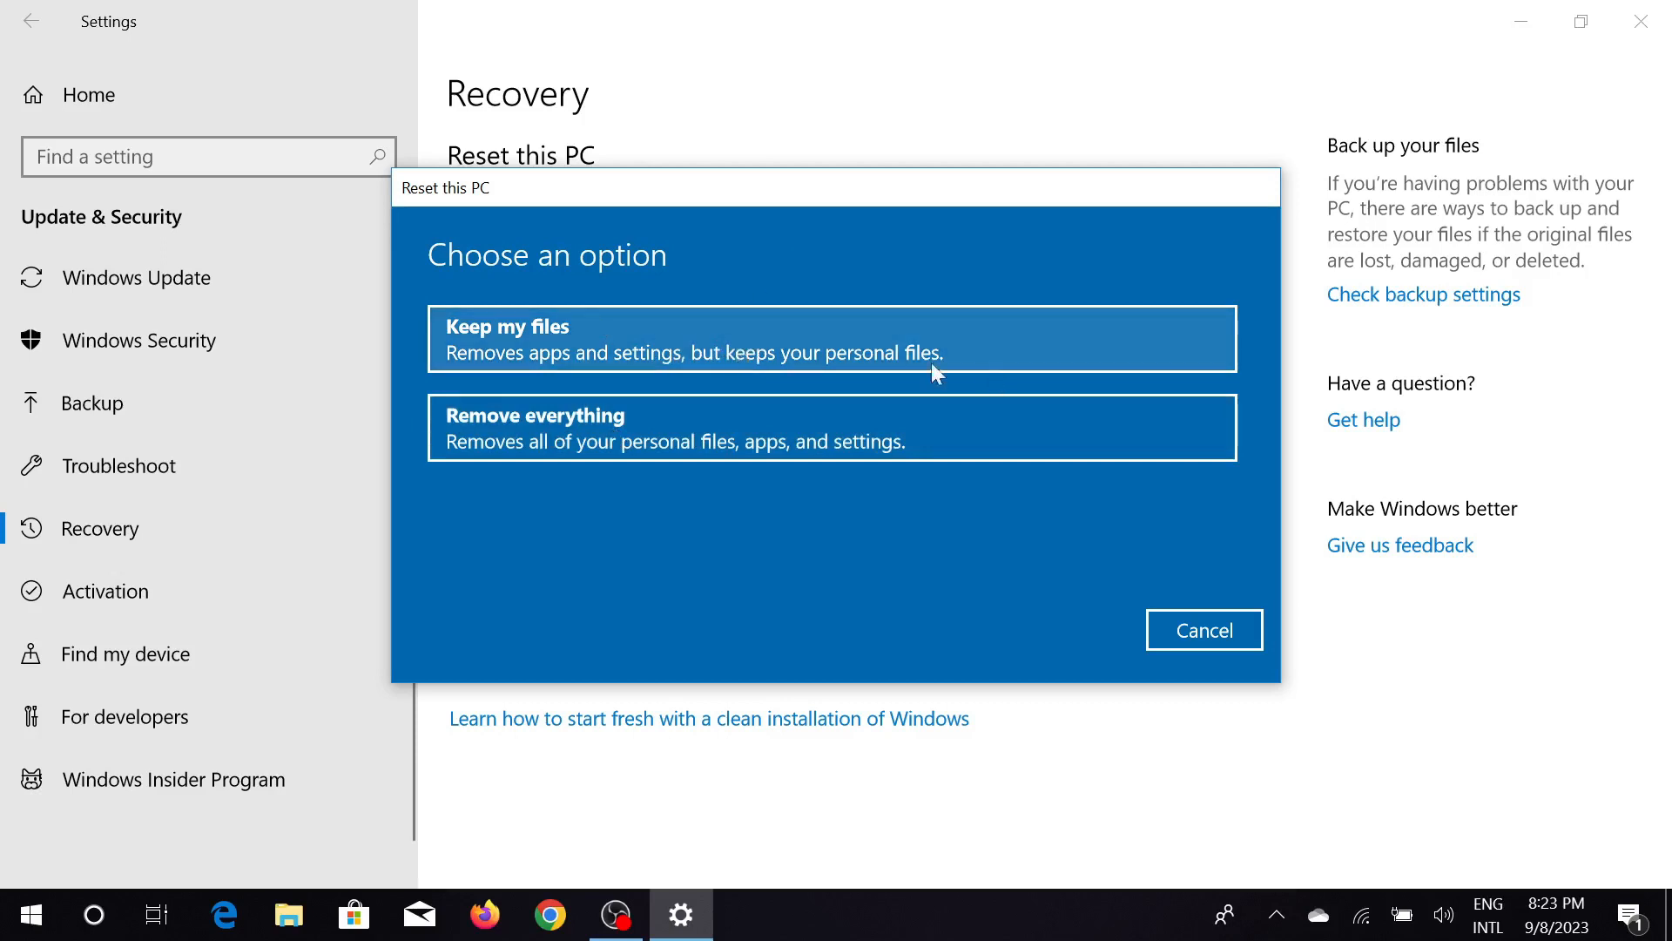
mouse_move(852, 448)
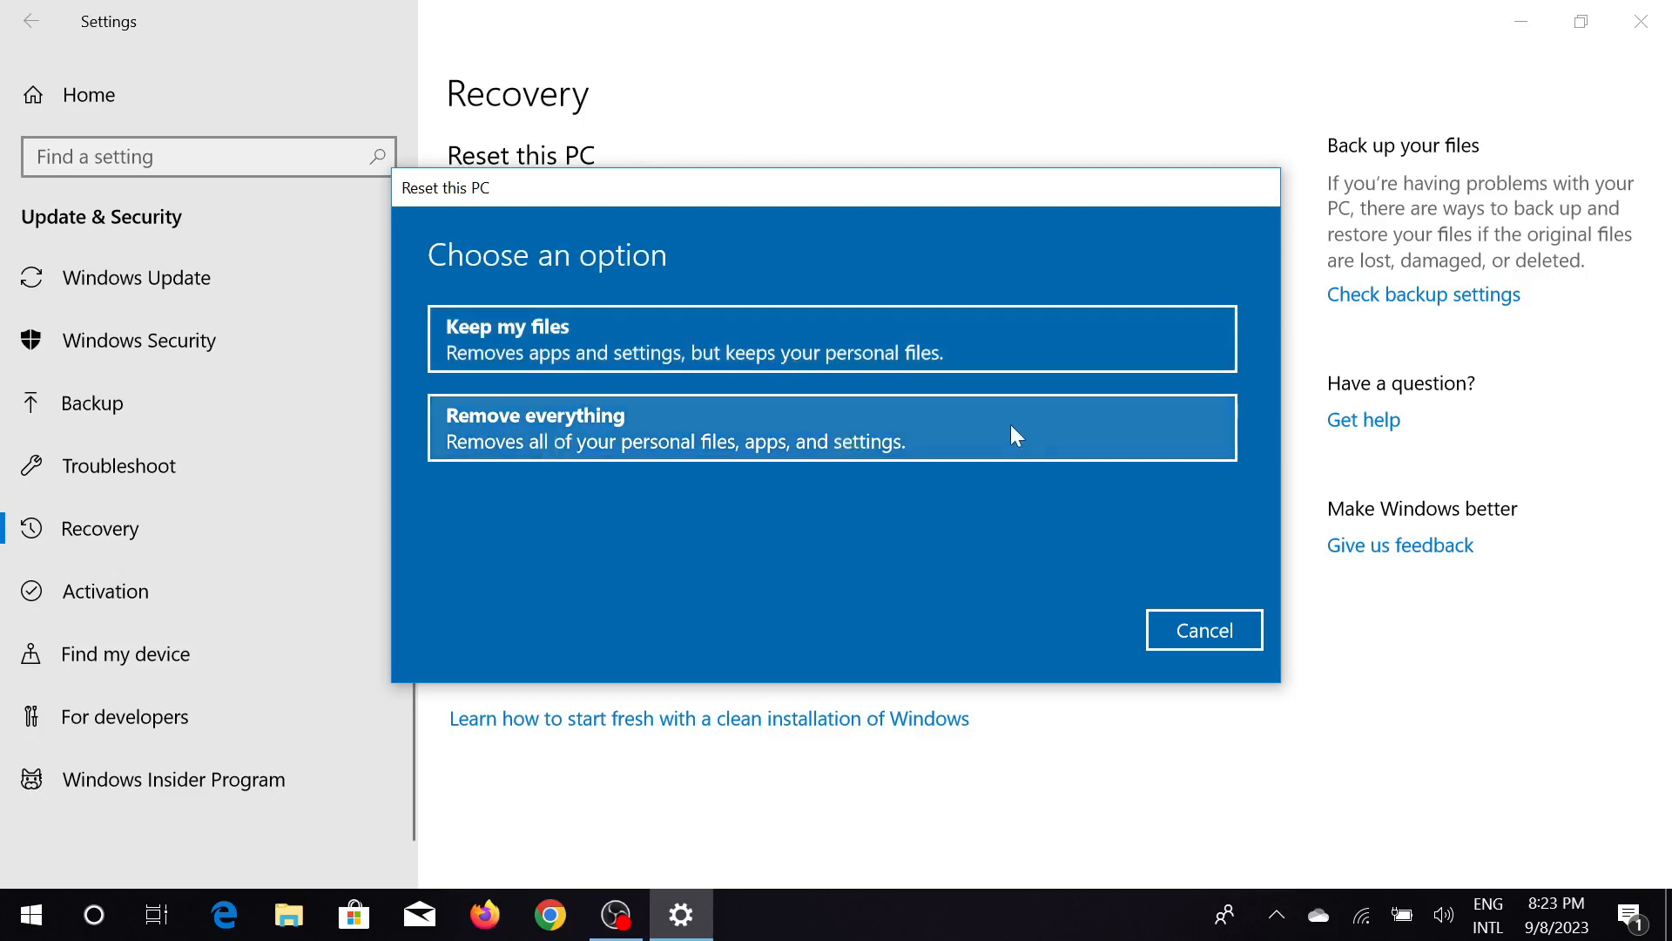
mouse_move(692, 403)
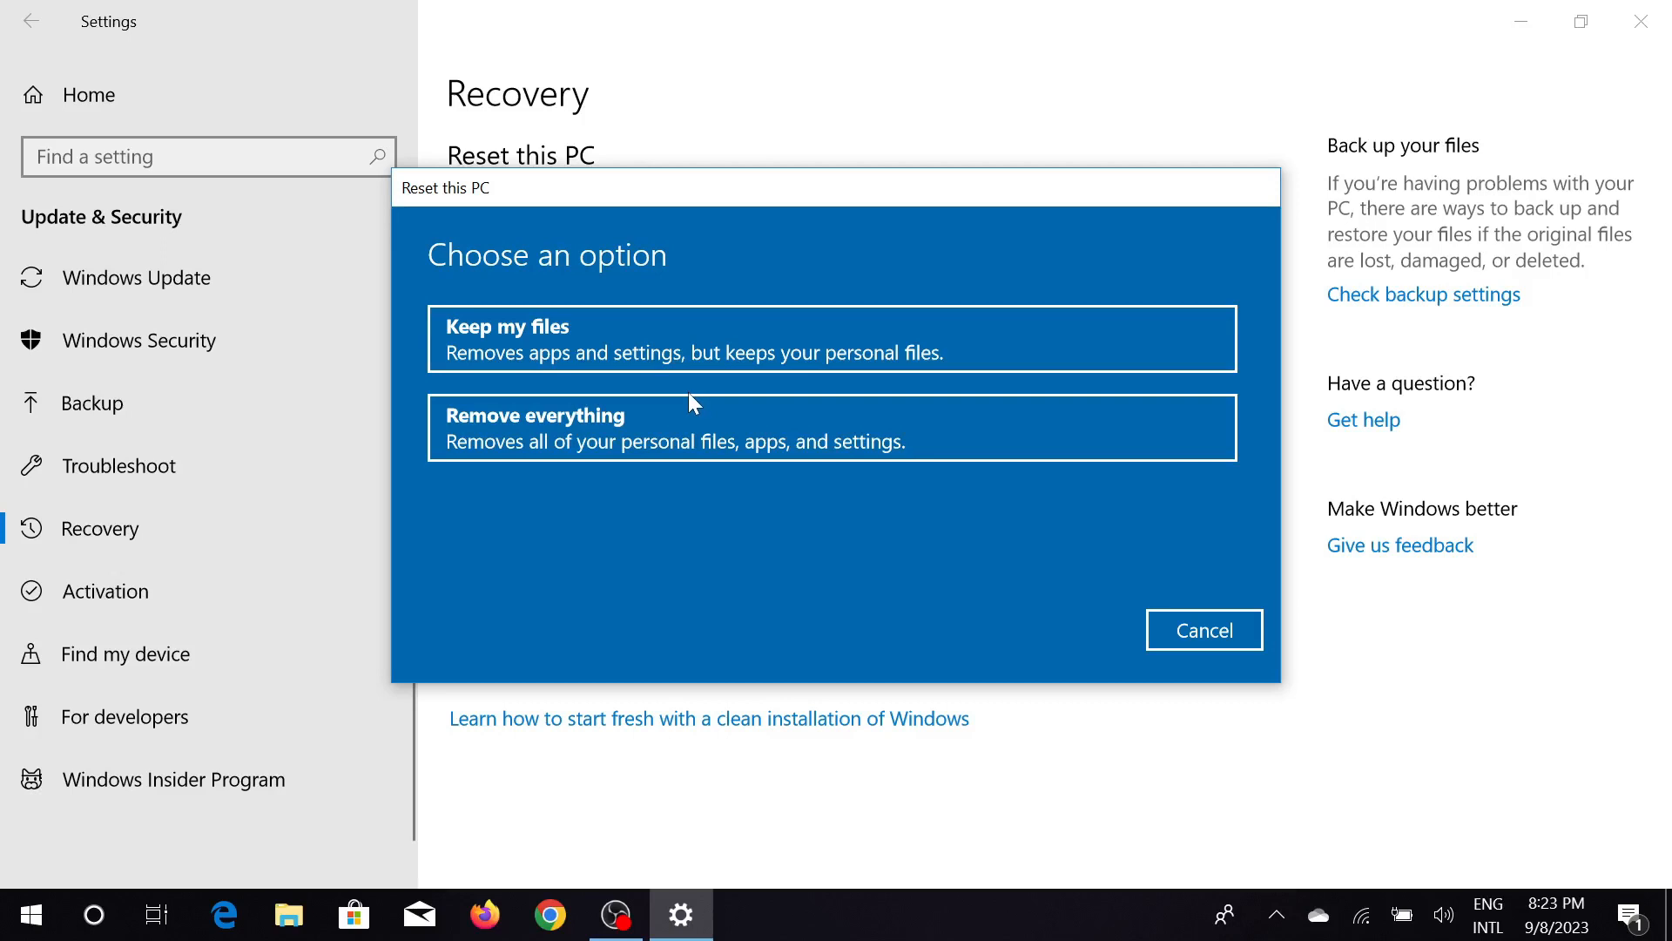
mouse_move(719, 378)
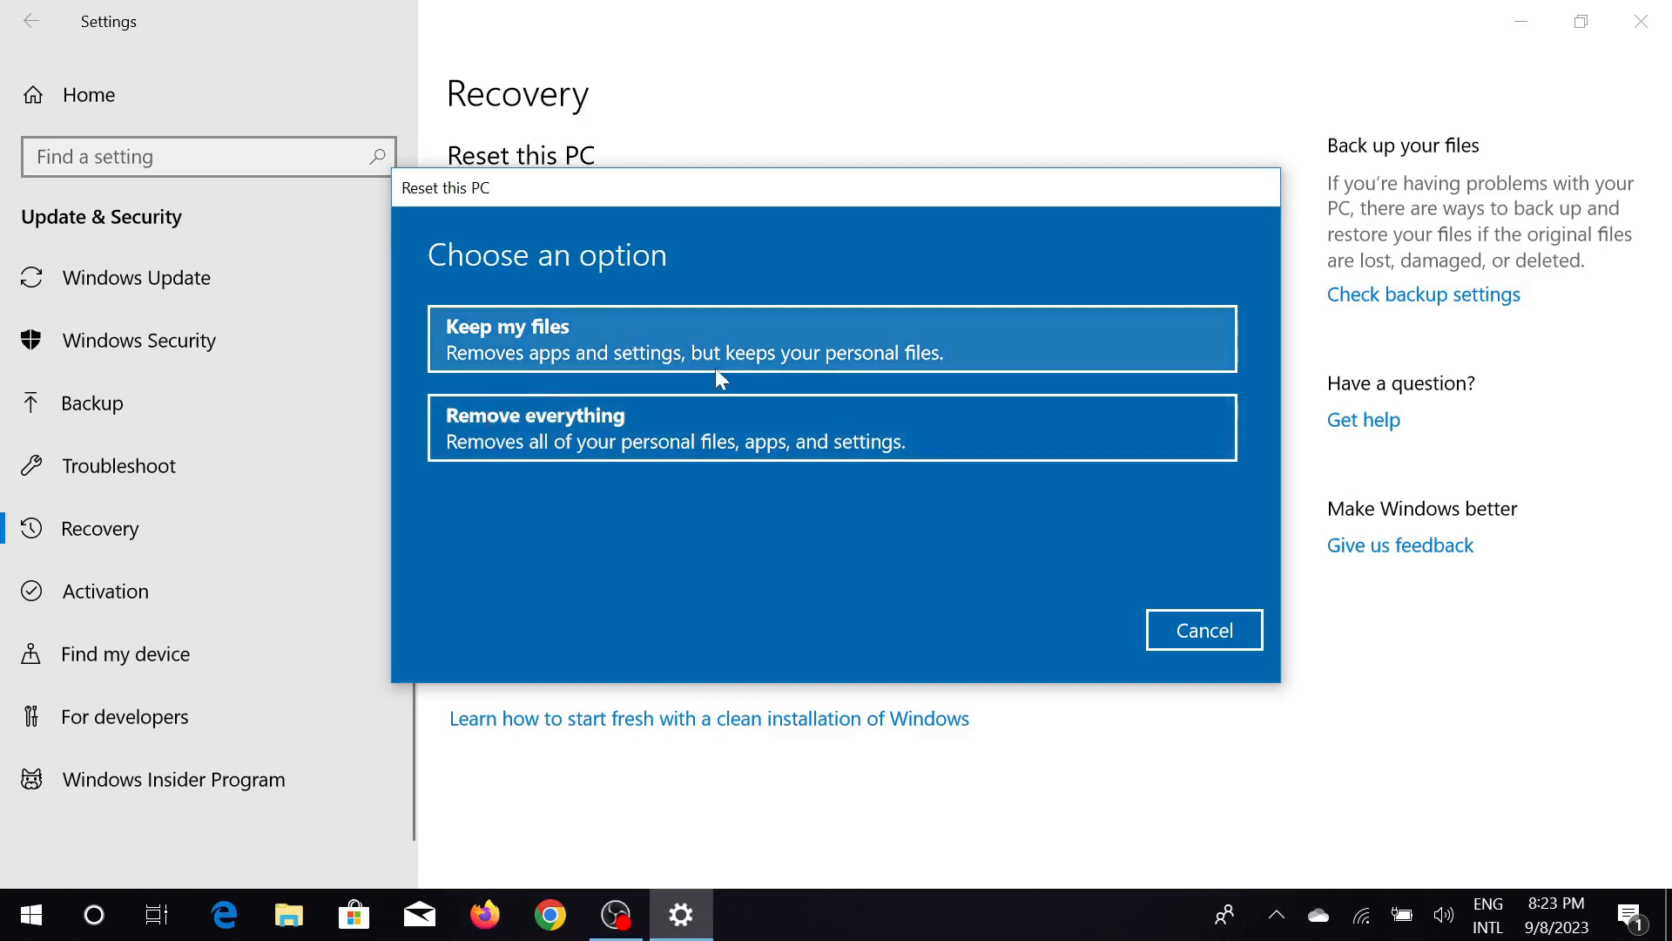
mouse_move(680, 342)
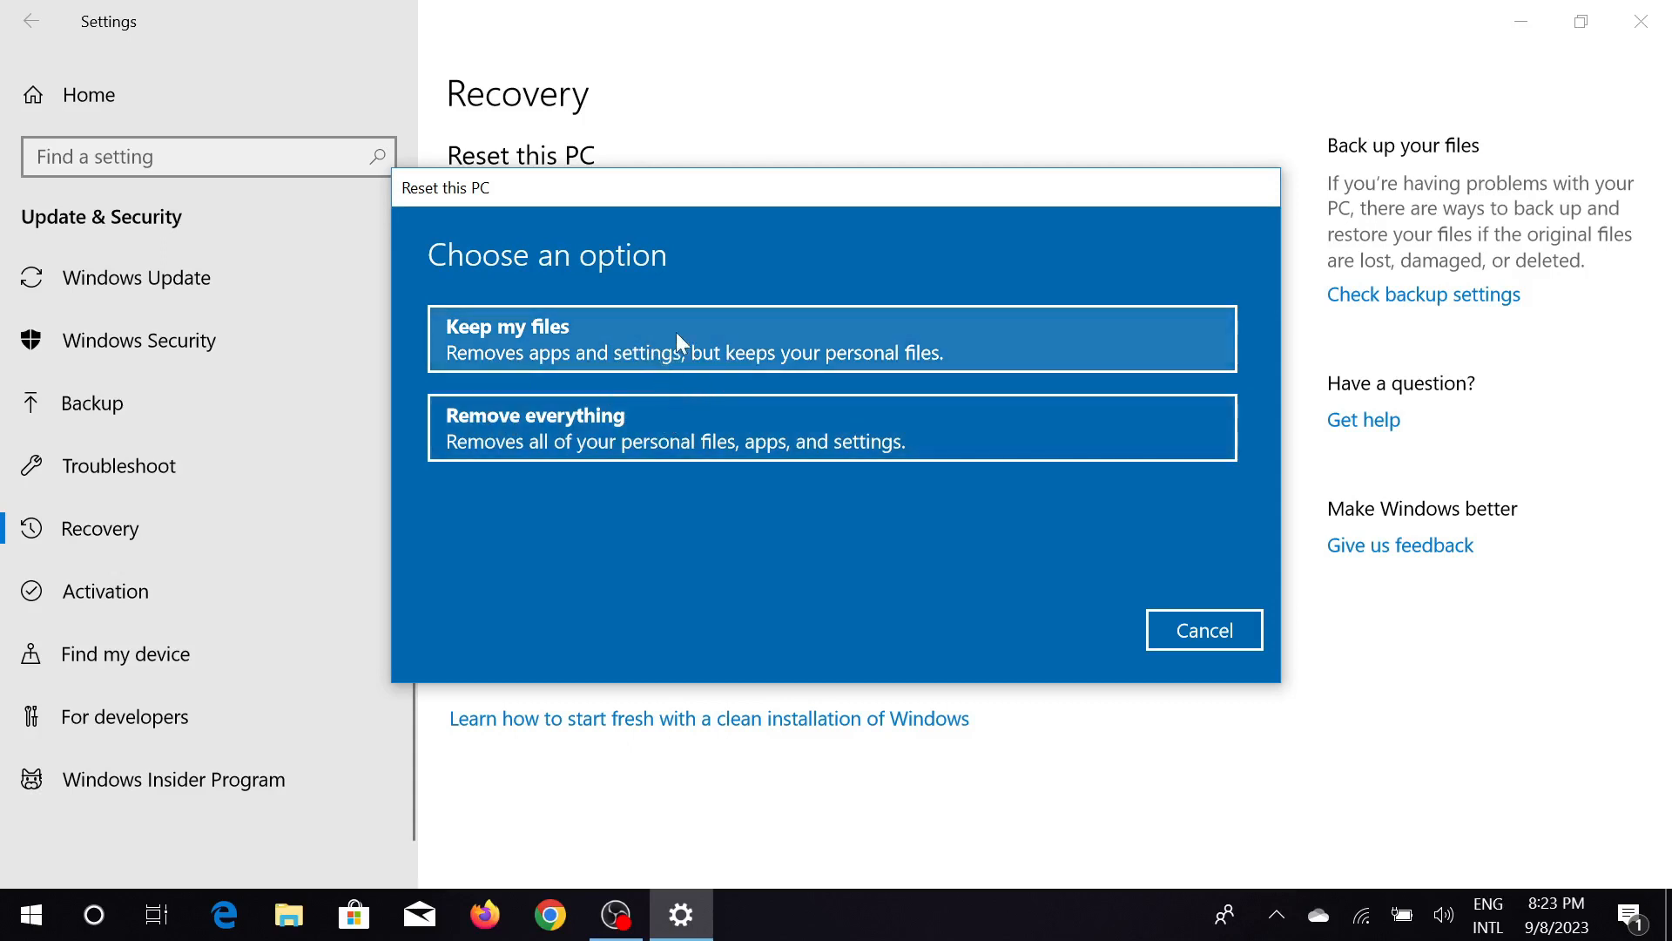
mouse_move(730, 354)
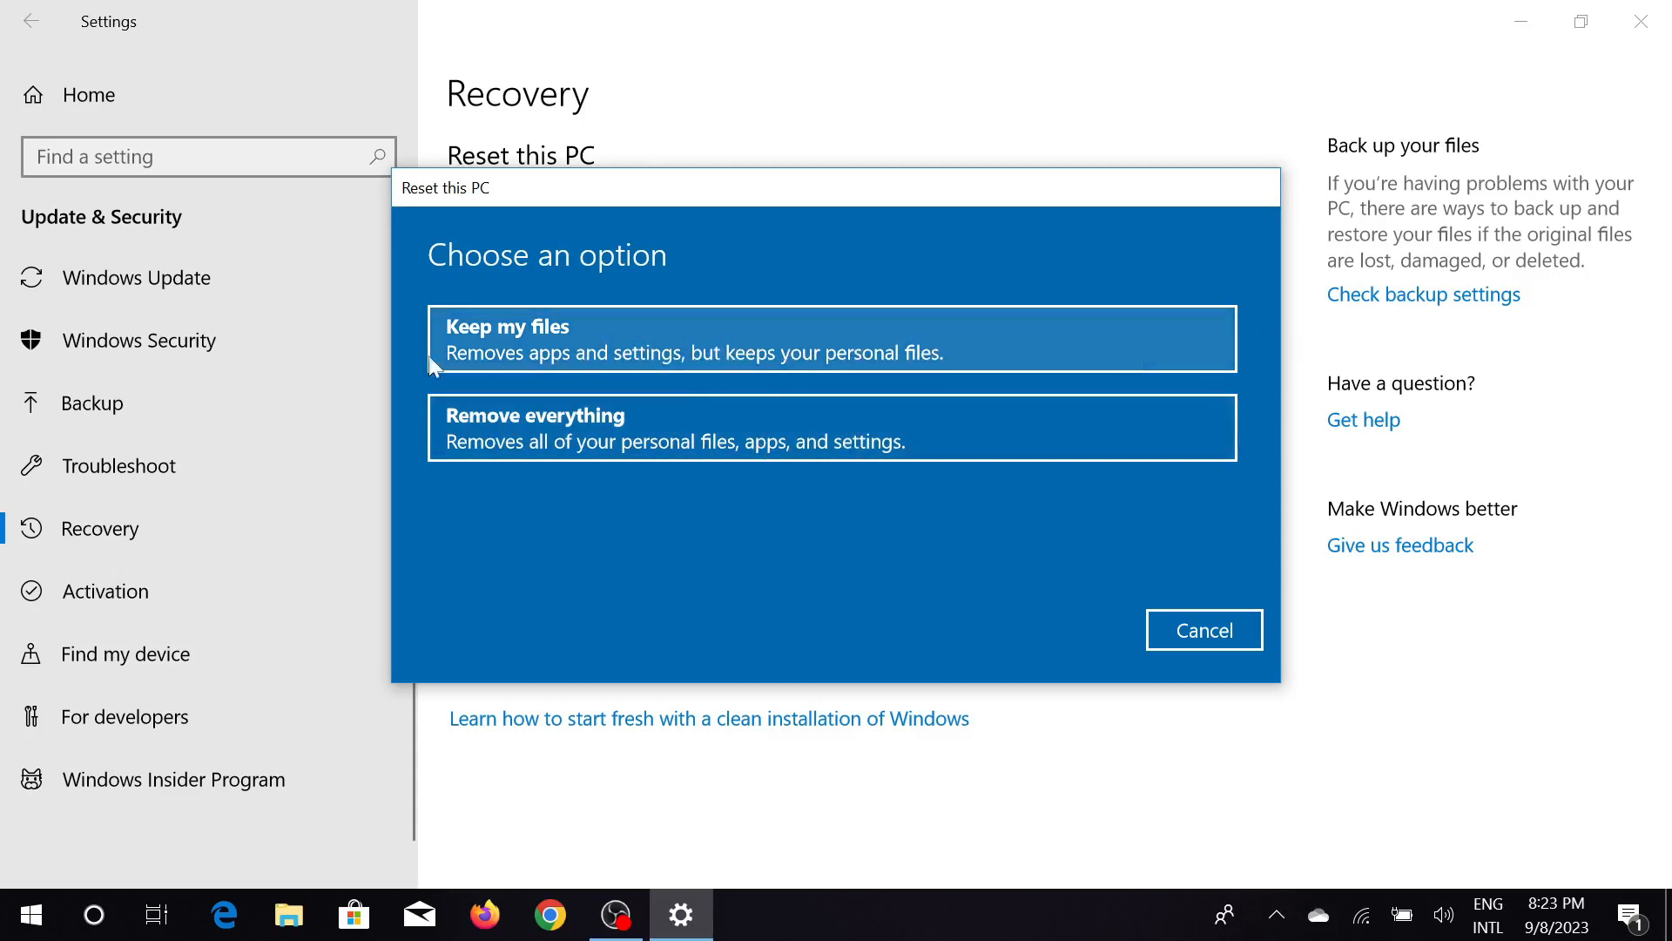
mouse_move(599, 333)
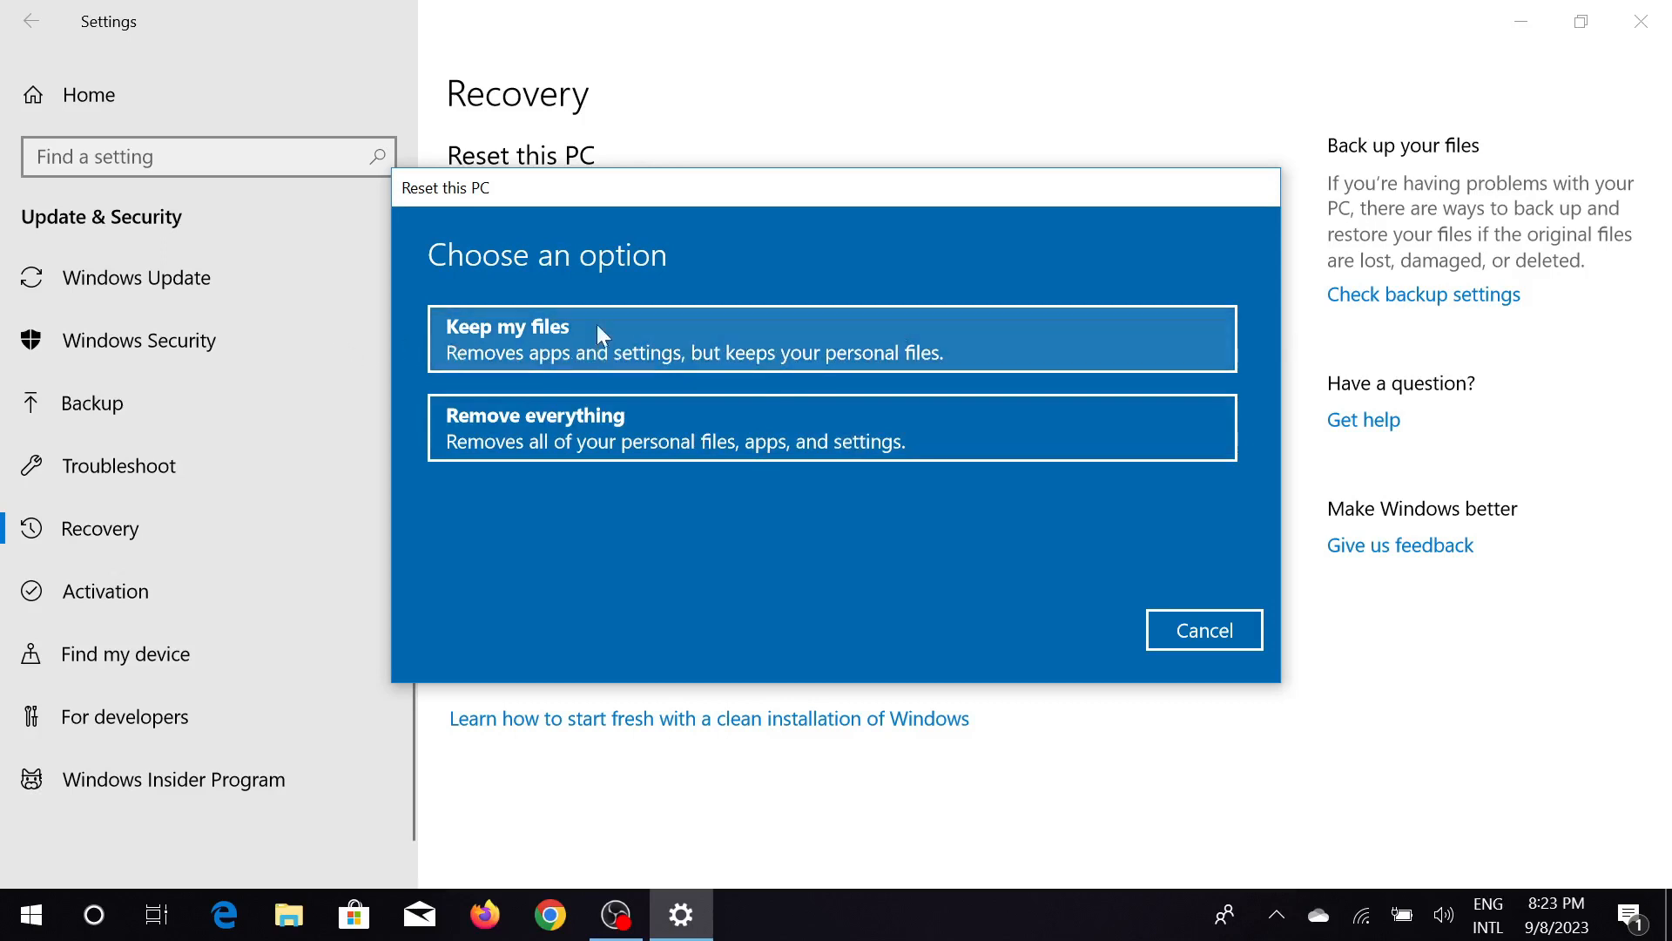
- Choose Keep my files, showing the list of apps that will be removed
click(693, 338)
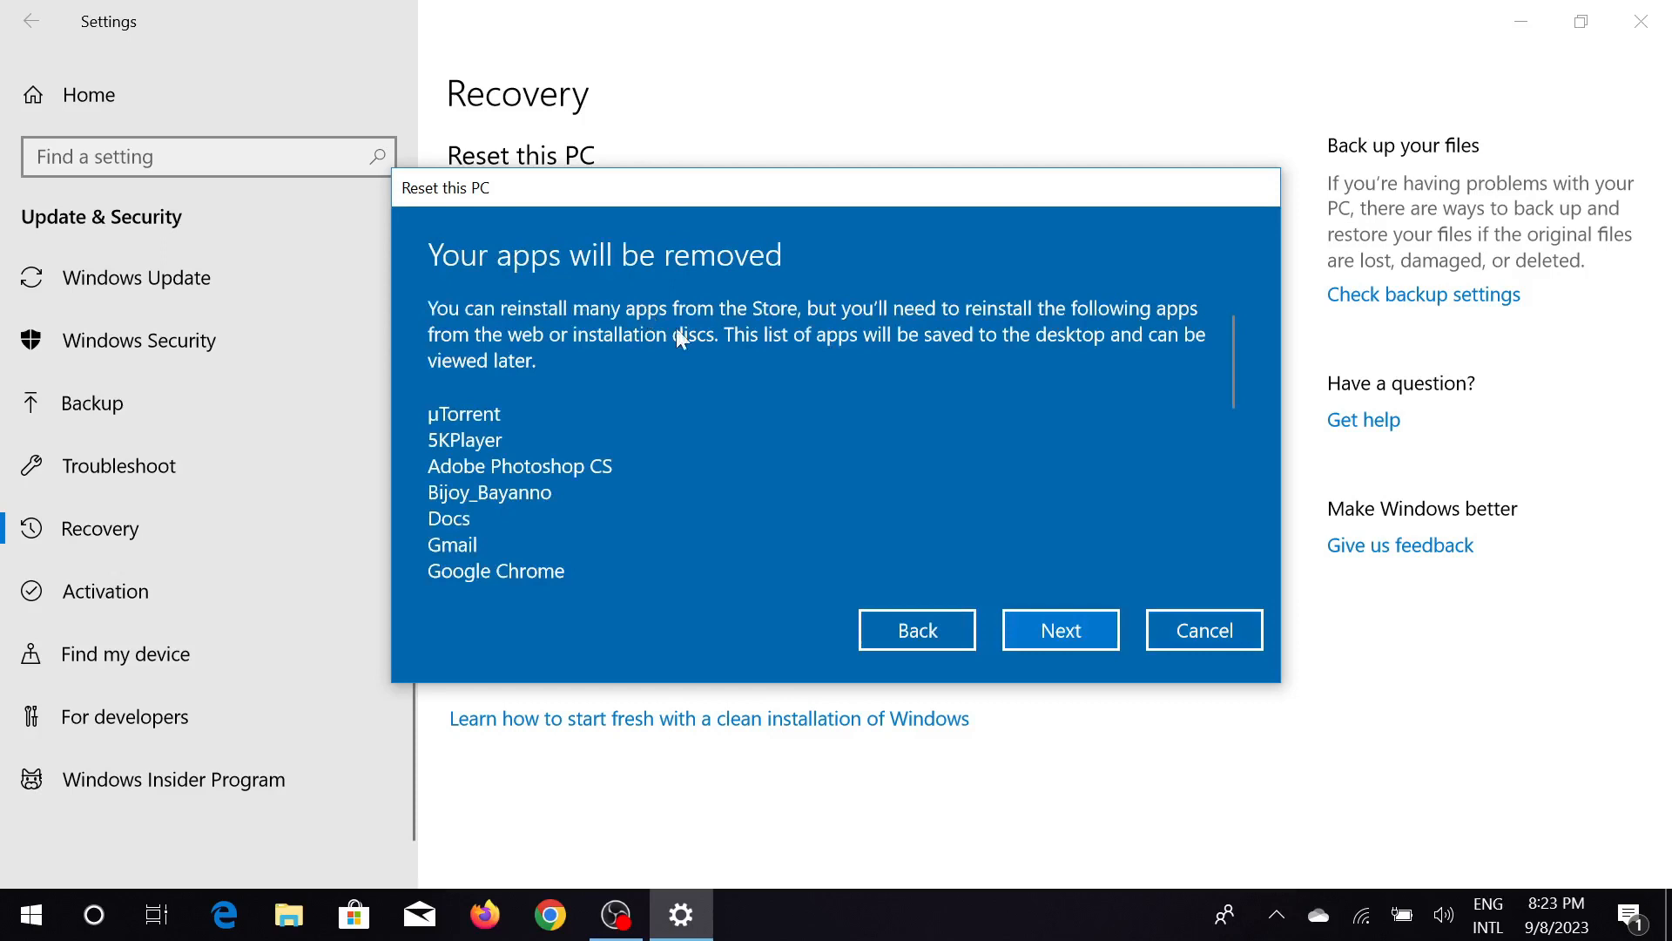
mouse_move(448, 283)
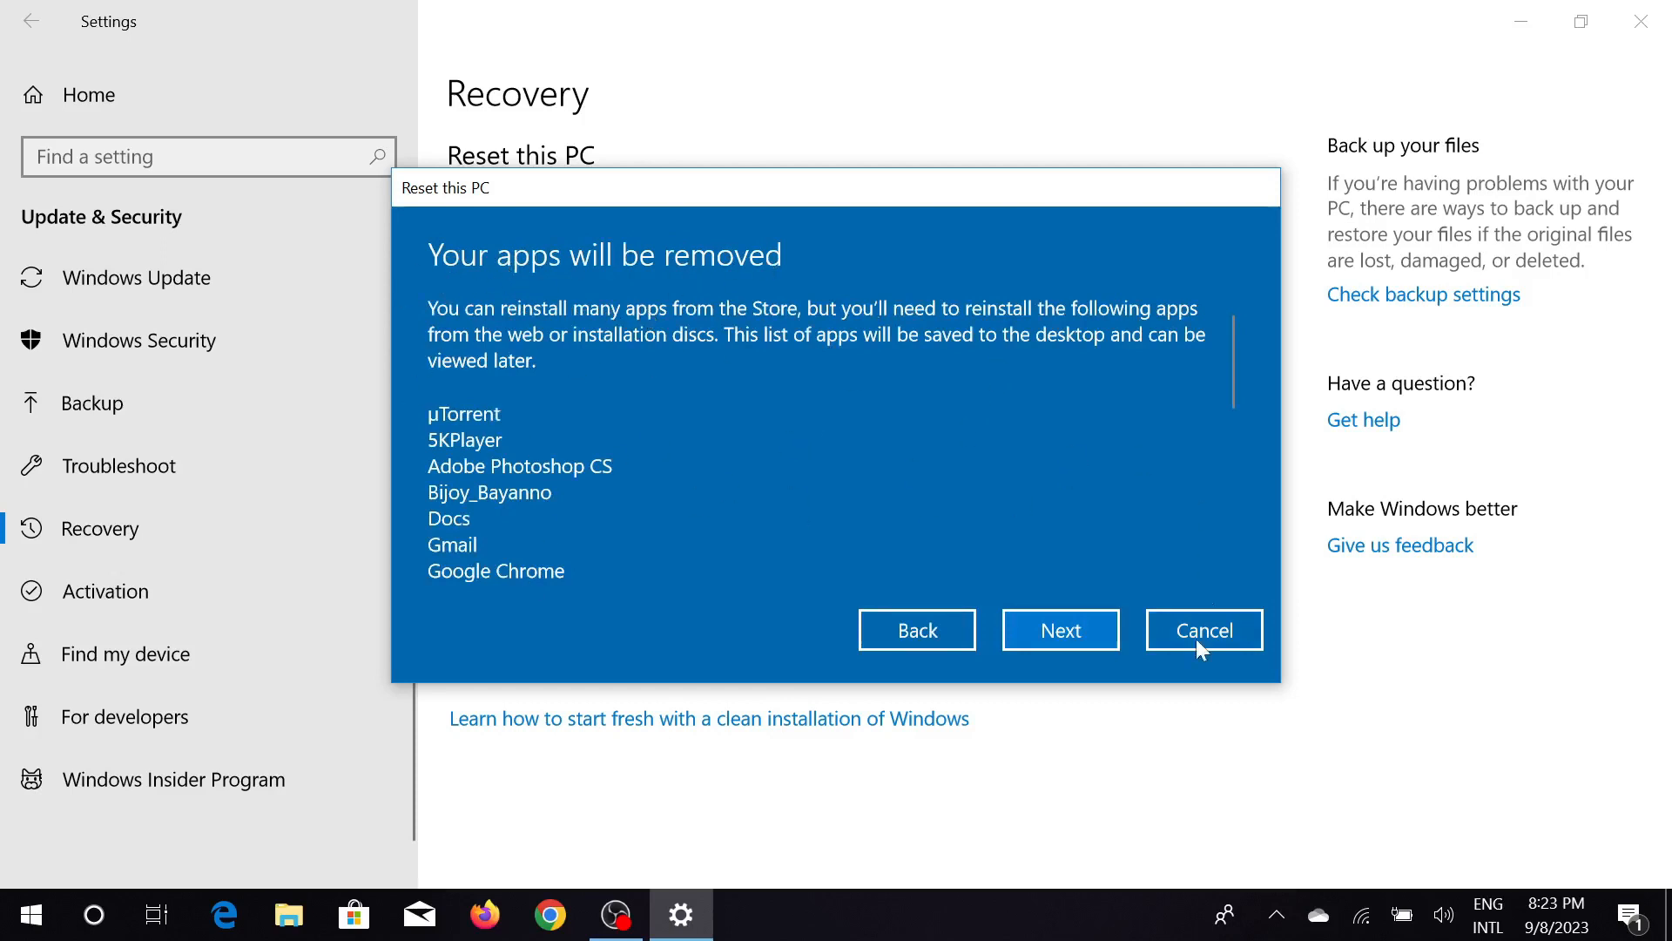
mouse_move(1059, 628)
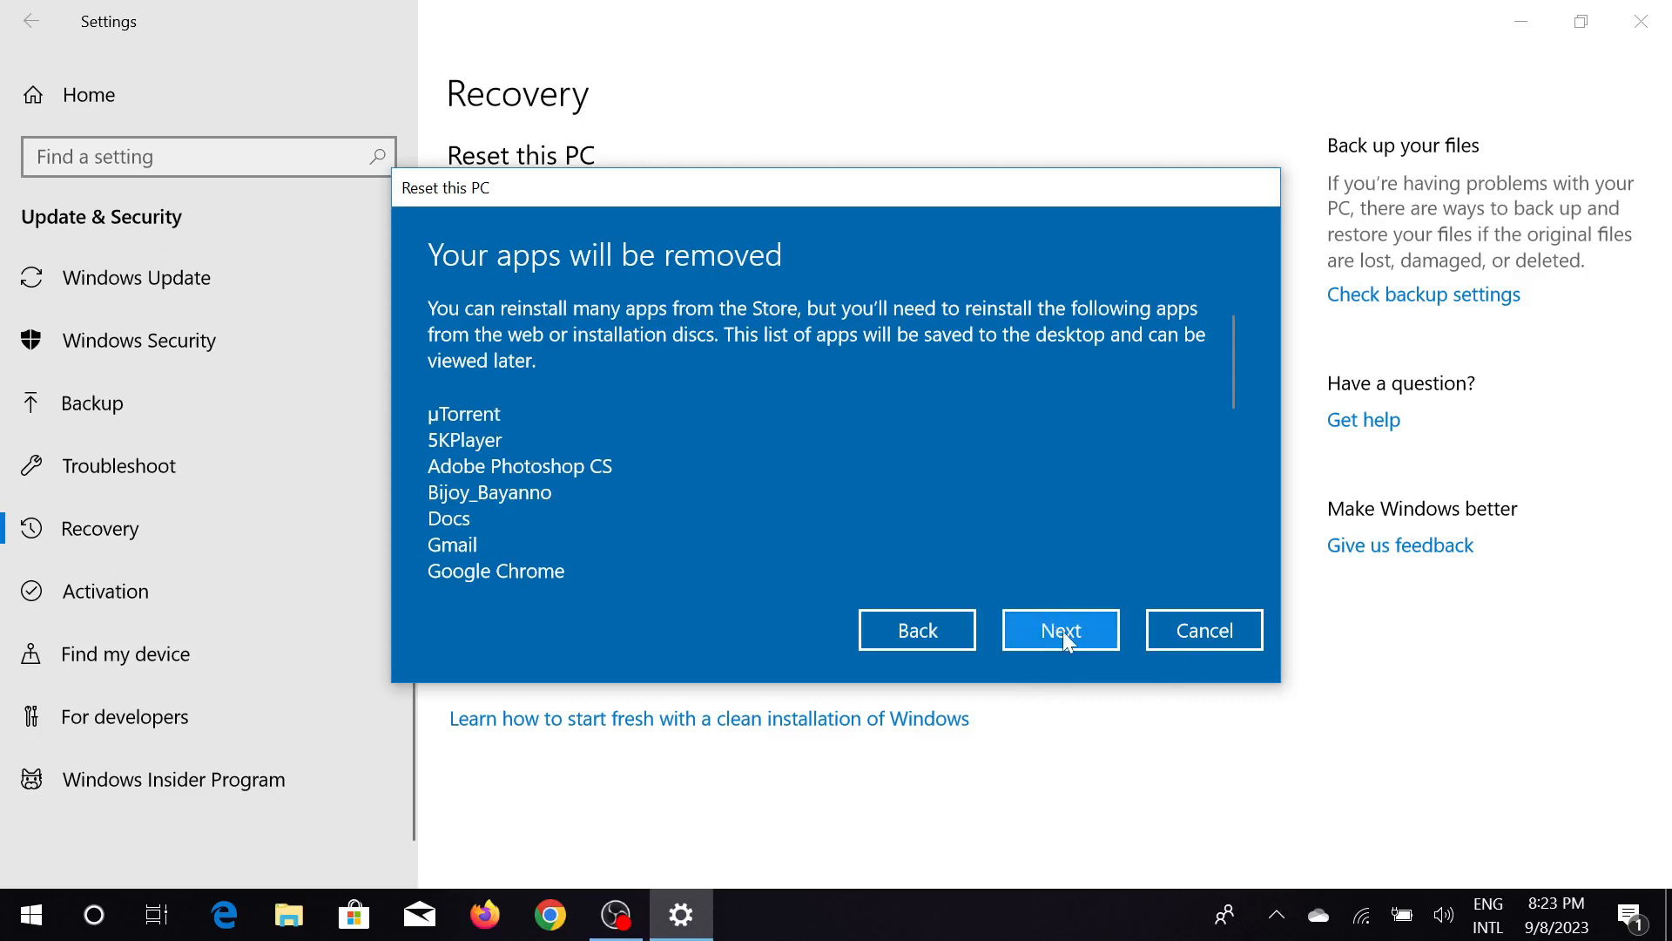
- Accept the apps-removal list to reach the Ready to reset this PC confirmation
click(1059, 629)
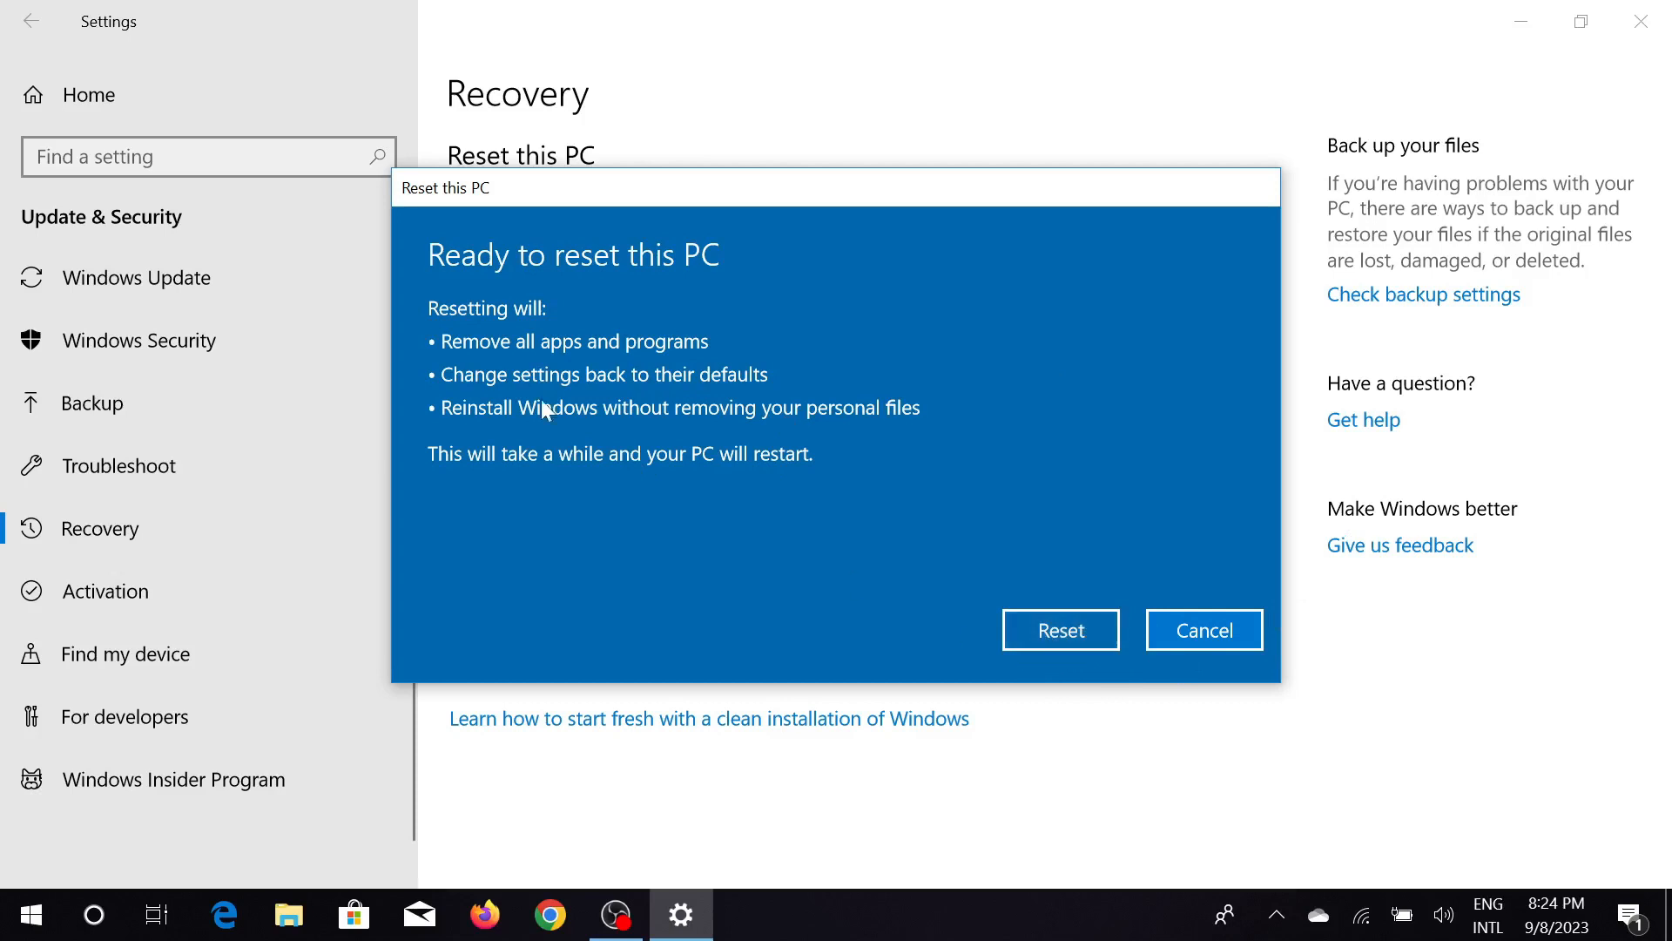
mouse_move(715, 276)
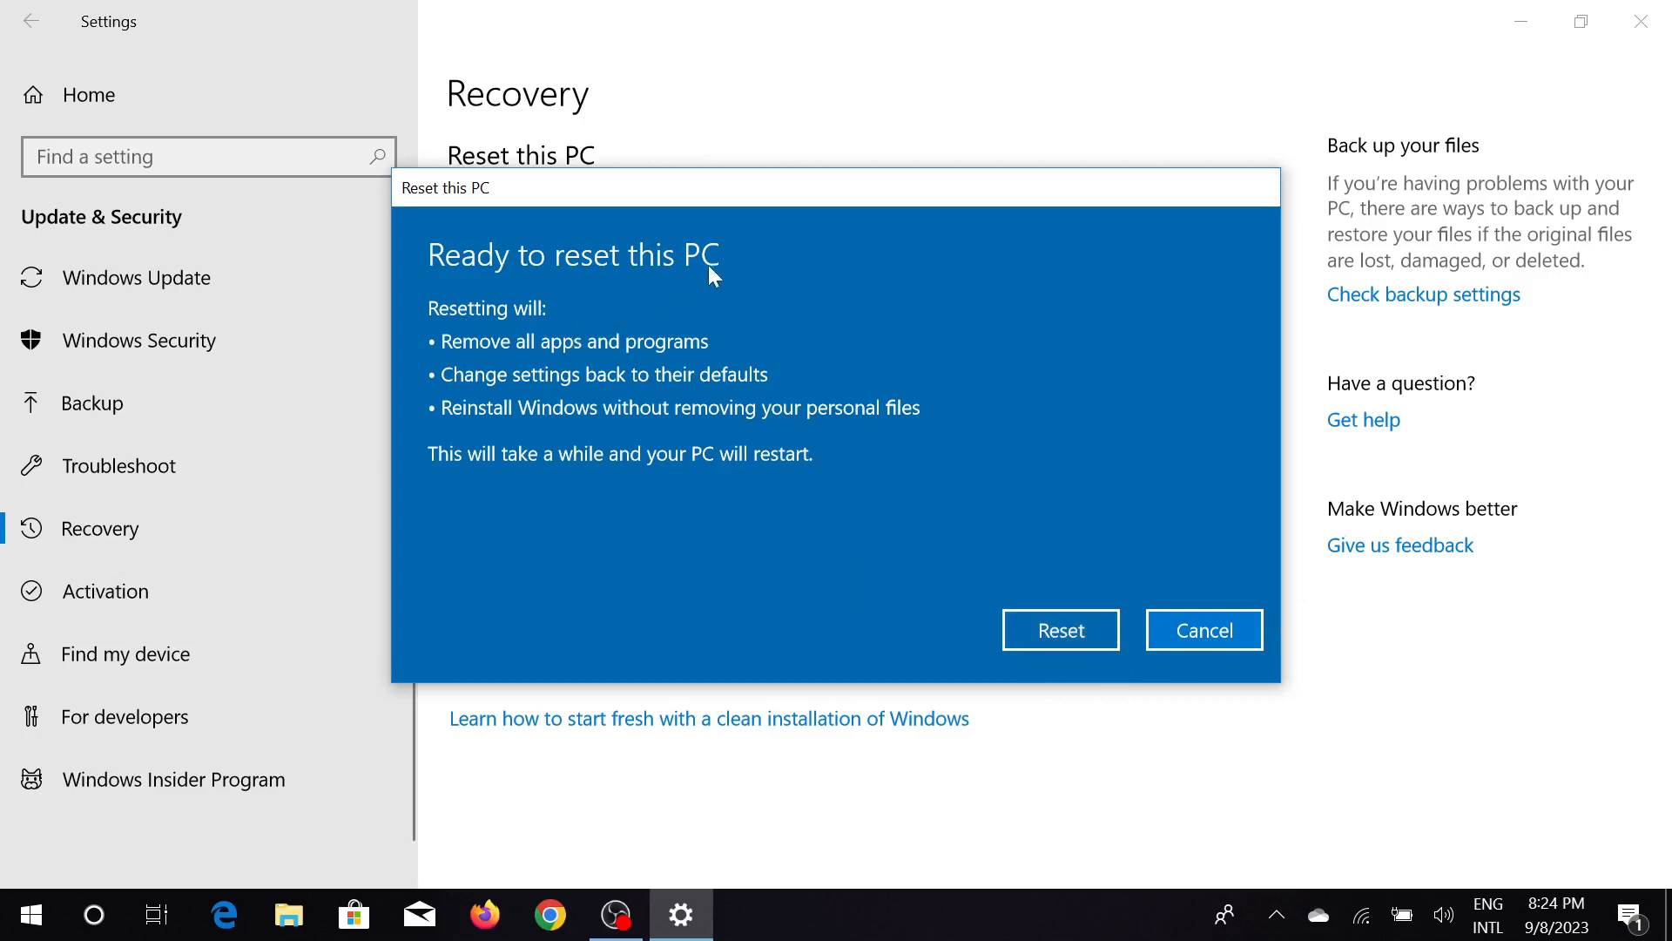
mouse_move(789, 249)
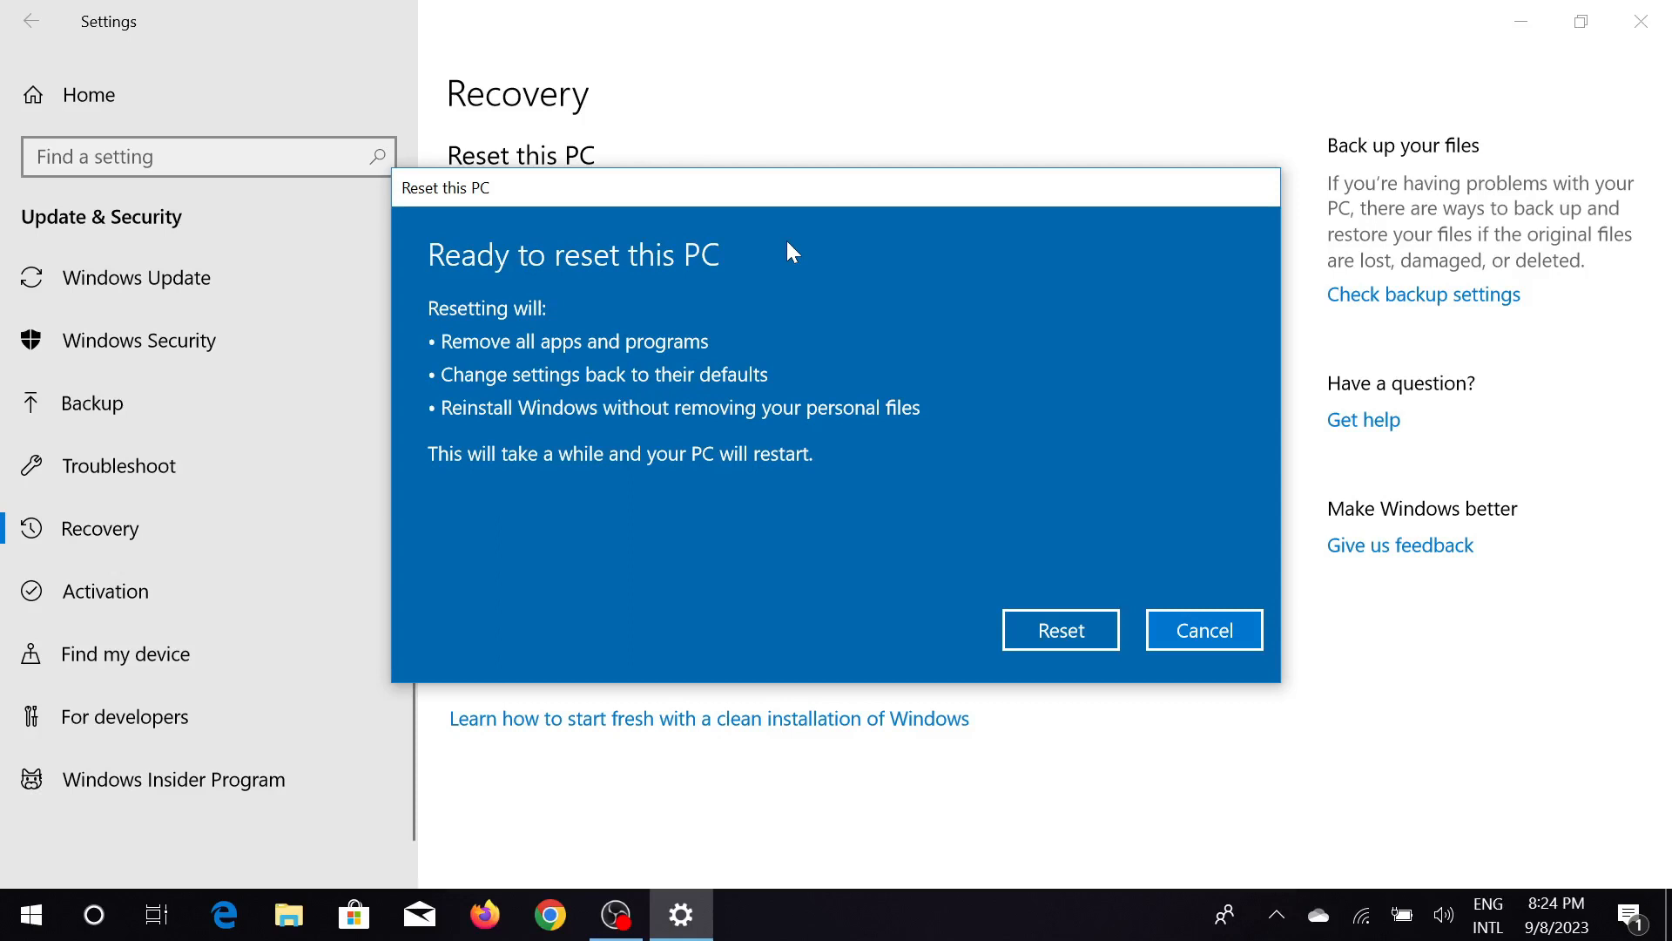
mouse_move(1204, 629)
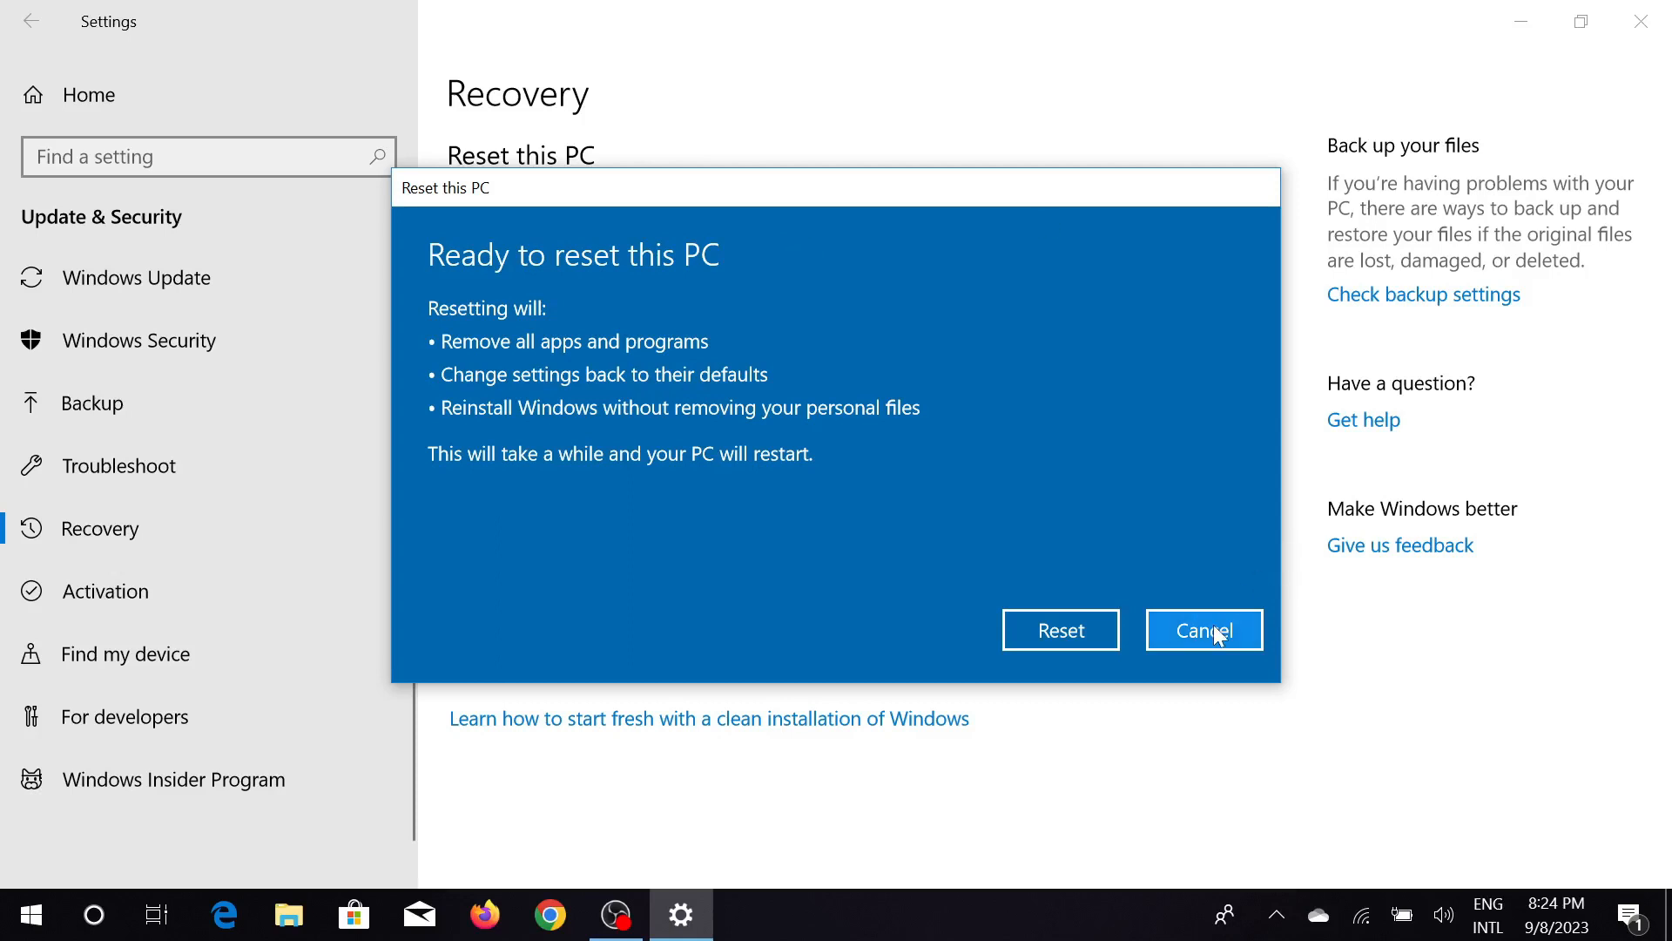